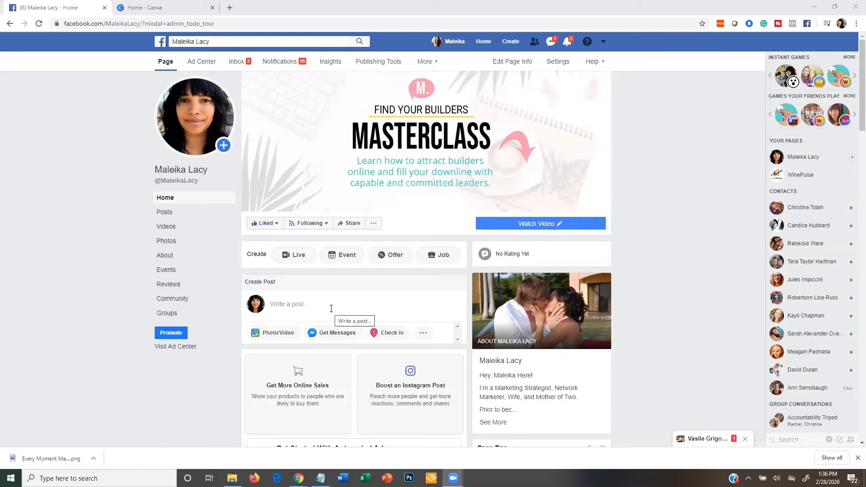
mouse_move(180, 170)
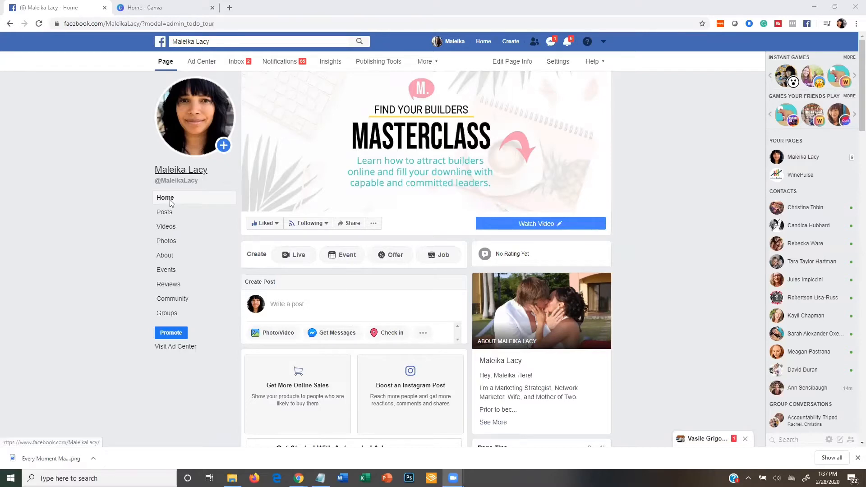
mouse_move(317, 350)
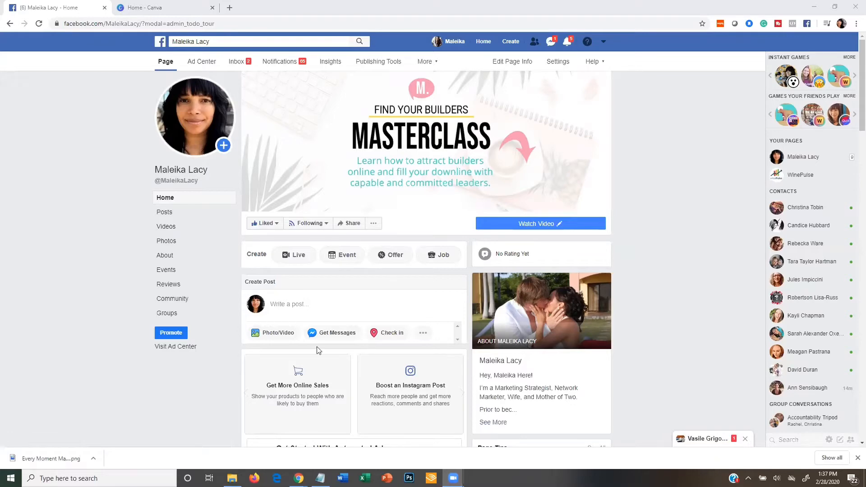
- Open a Promote Your Page ad draft previewing the Masterclass image, then switch to Canva
scroll(down, 3)
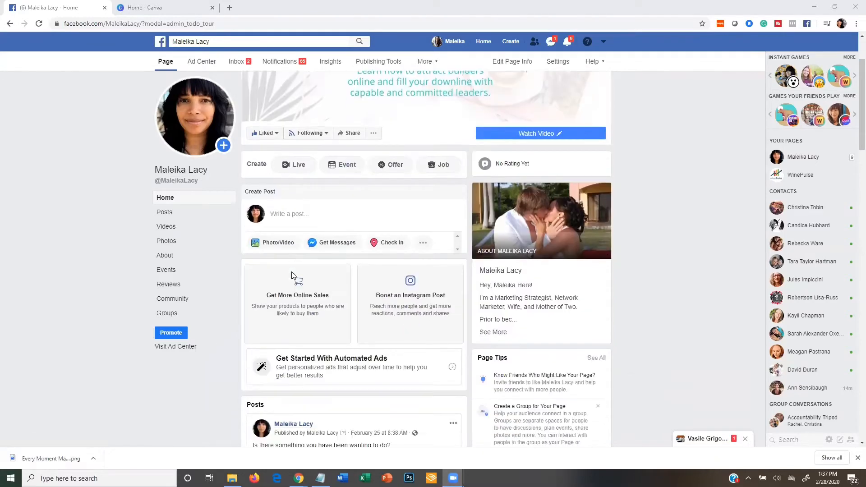
mouse_move(325, 288)
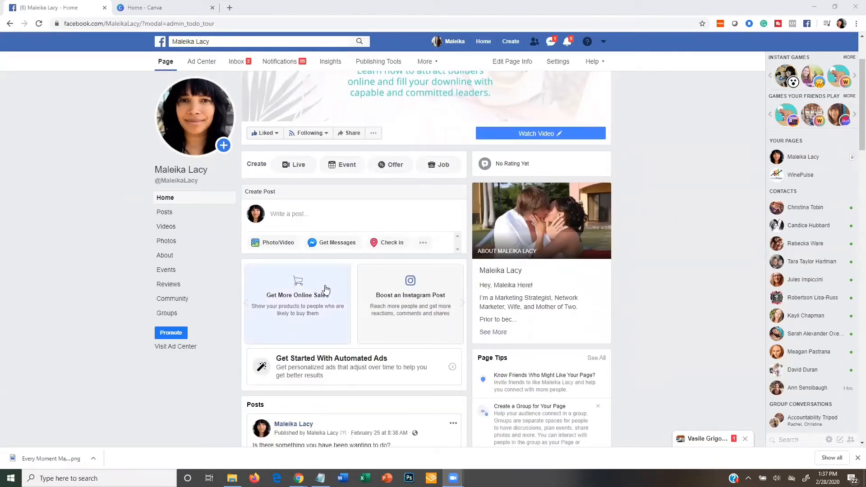
scroll(down, 3)
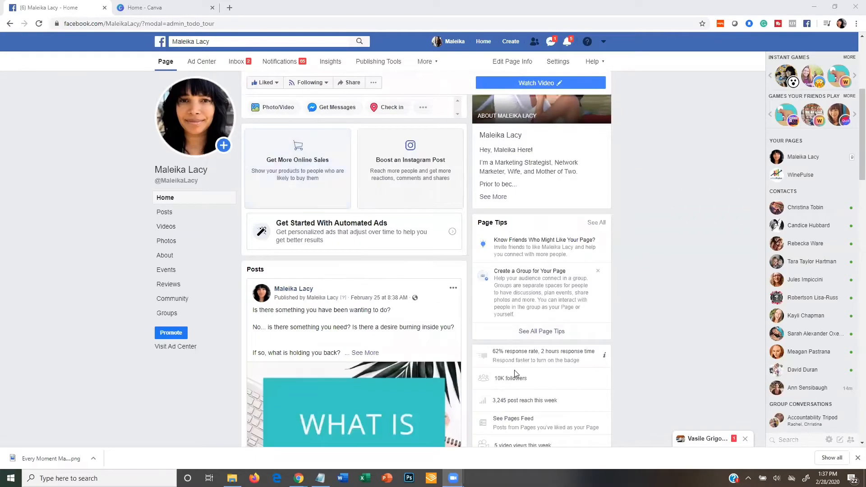
scroll(down, 3)
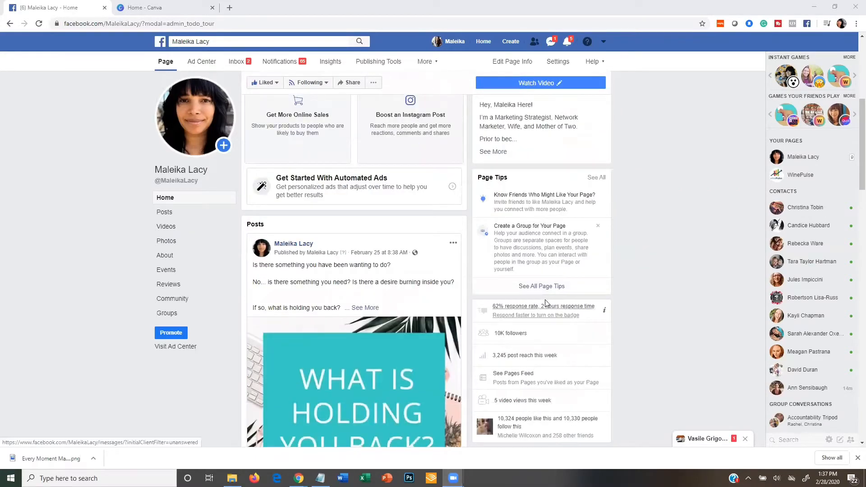
scroll(up, 3)
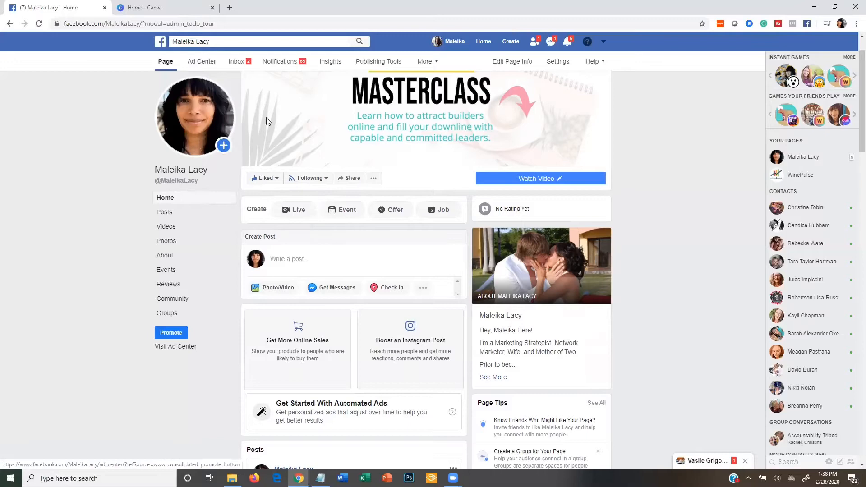
mouse_move(170, 333)
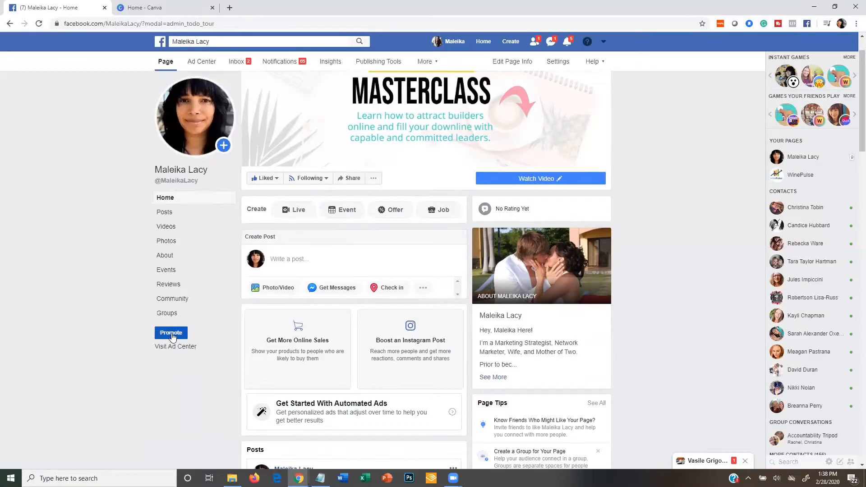
click(171, 332)
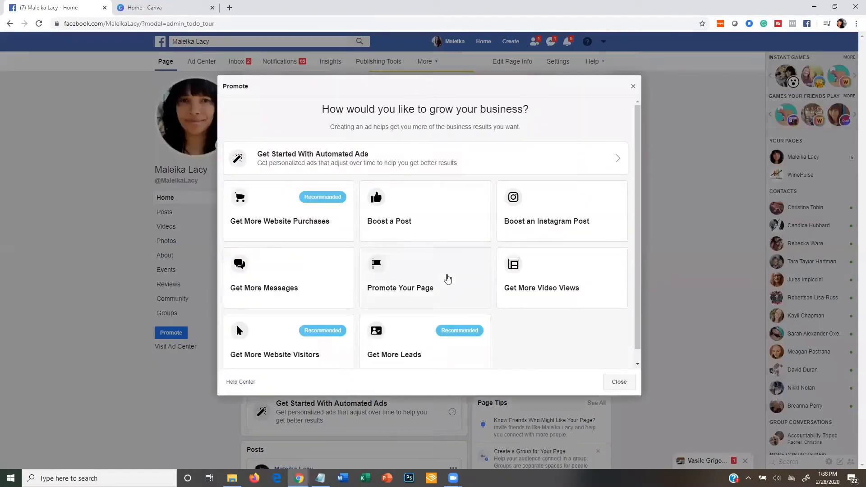
click(400, 287)
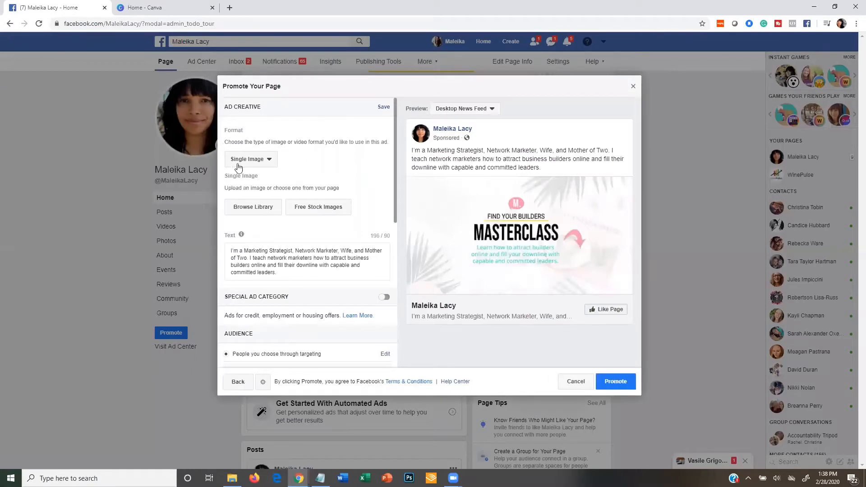
mouse_move(253, 209)
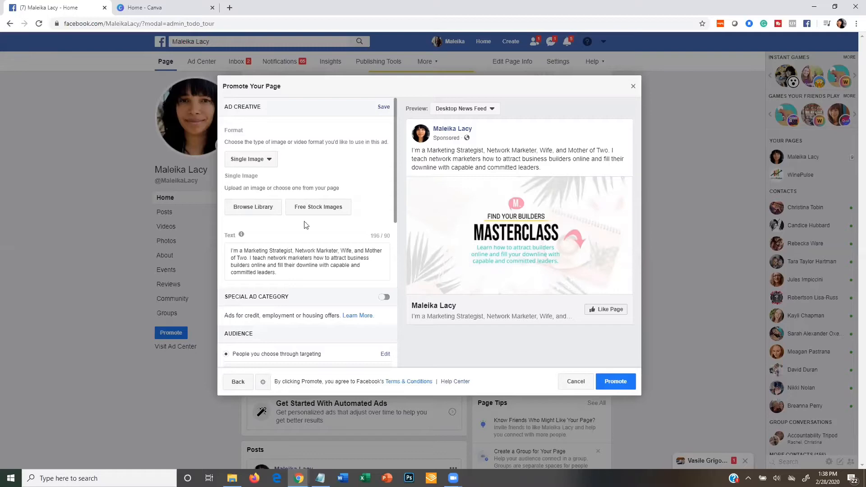
mouse_move(312, 185)
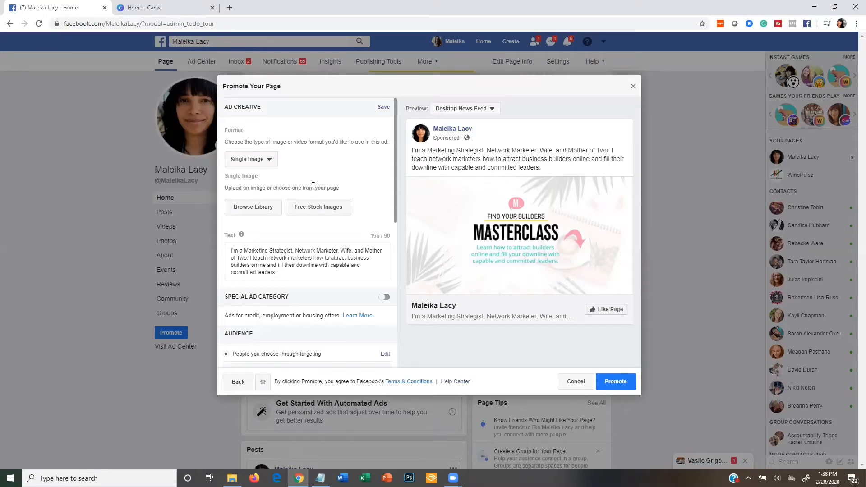
click(163, 7)
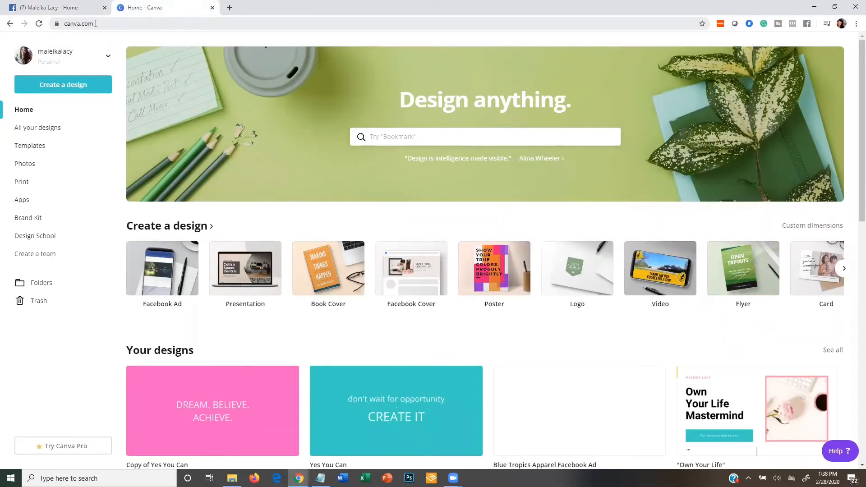
mouse_move(131, 278)
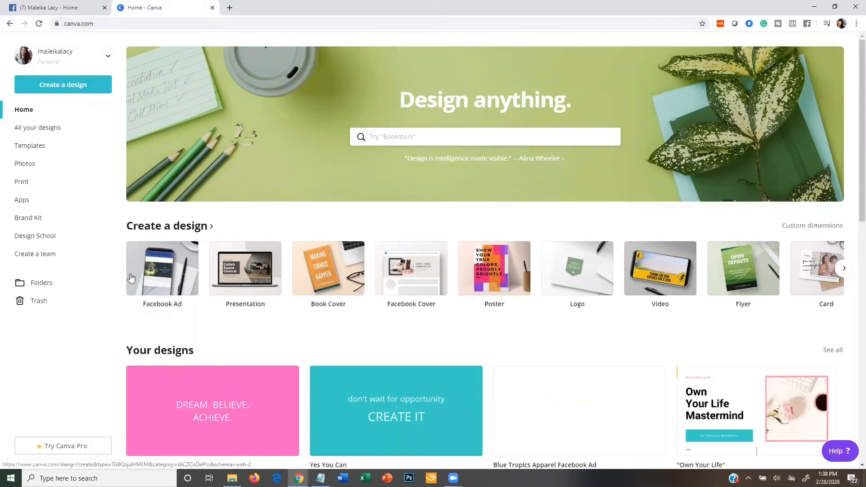
mouse_move(202, 344)
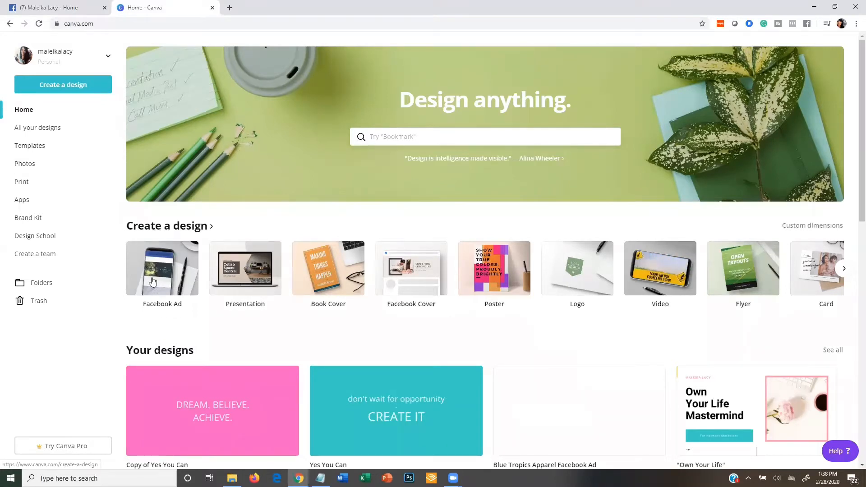
mouse_move(162, 269)
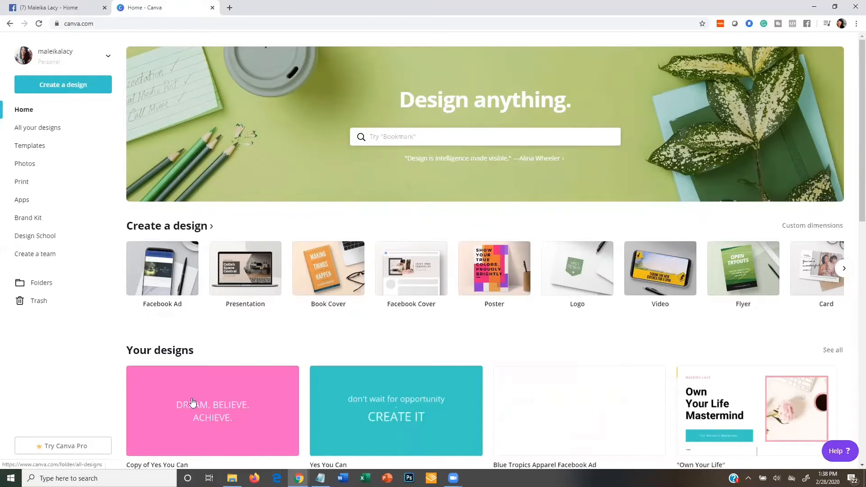
mouse_move(305, 418)
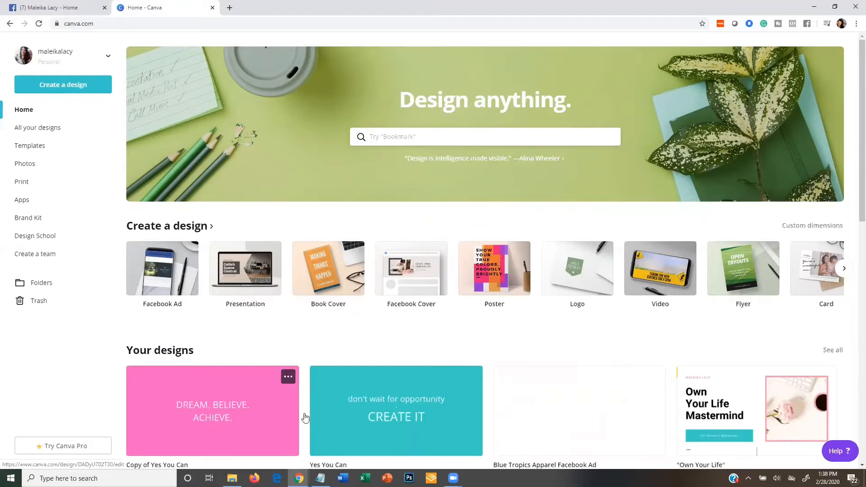
mouse_move(339, 413)
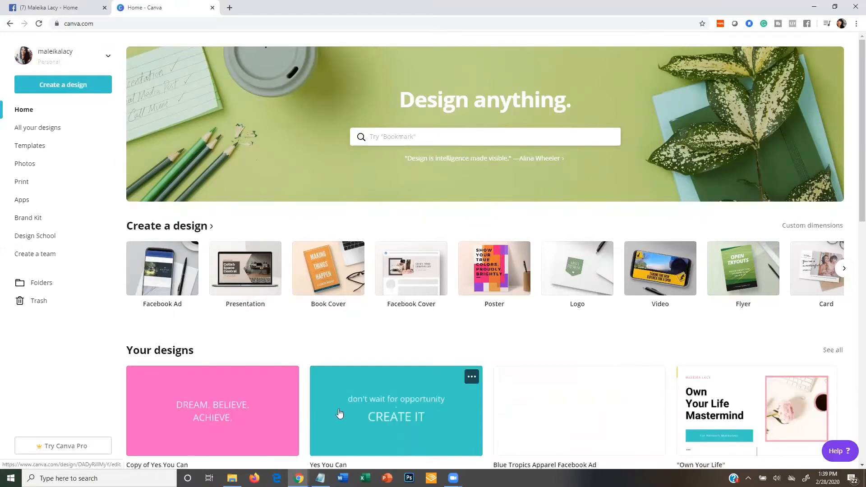
- Create a new blank Facebook Ad design from the Canva home page
click(161, 269)
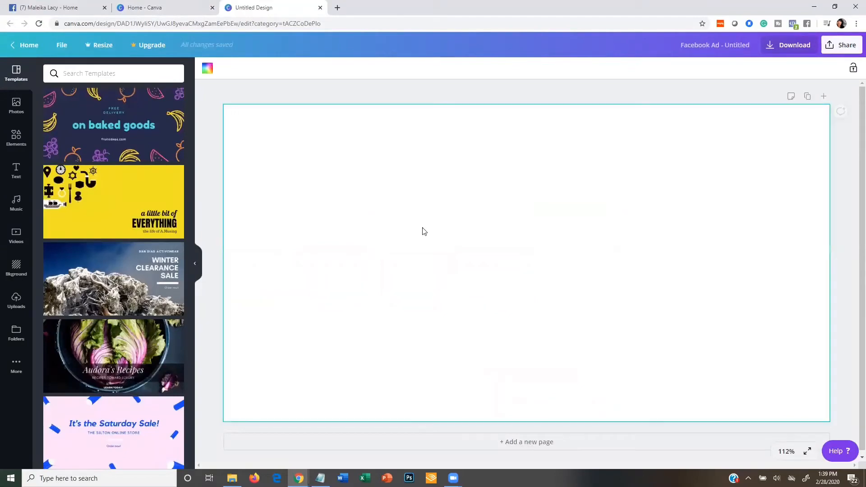
mouse_move(534, 241)
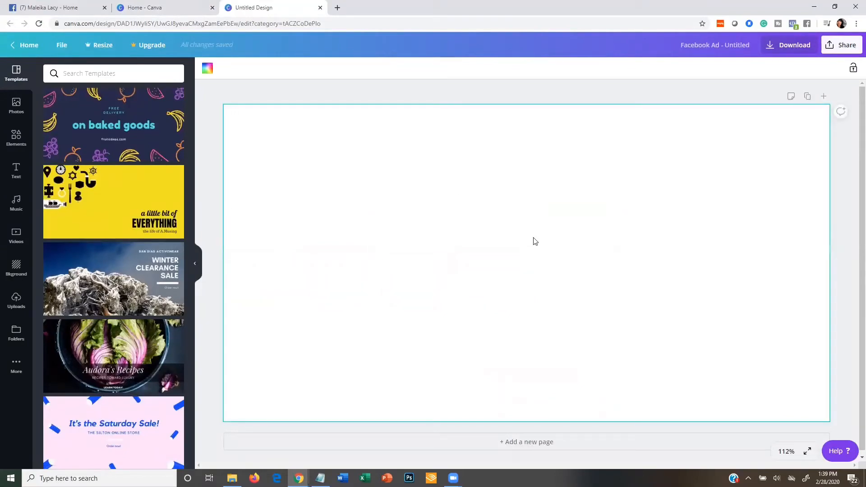
- Fill the Facebook Ad background with a custom bright yellow, #fff500
click(206, 68)
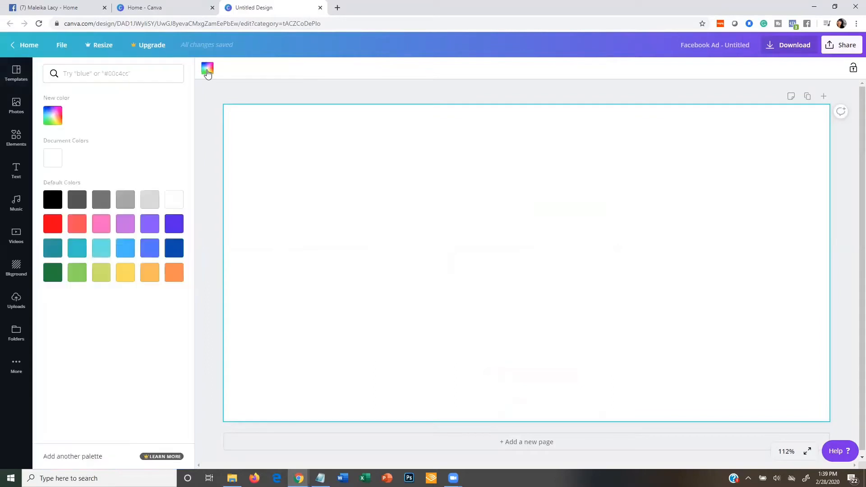
click(52, 115)
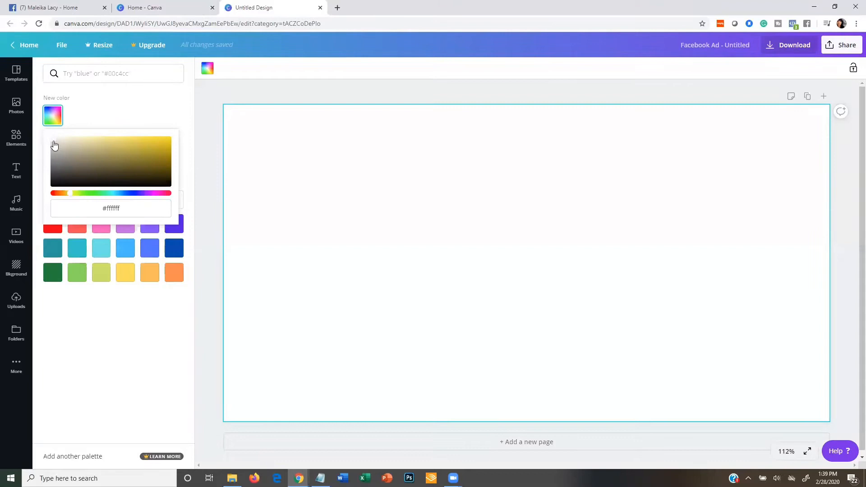
click(168, 138)
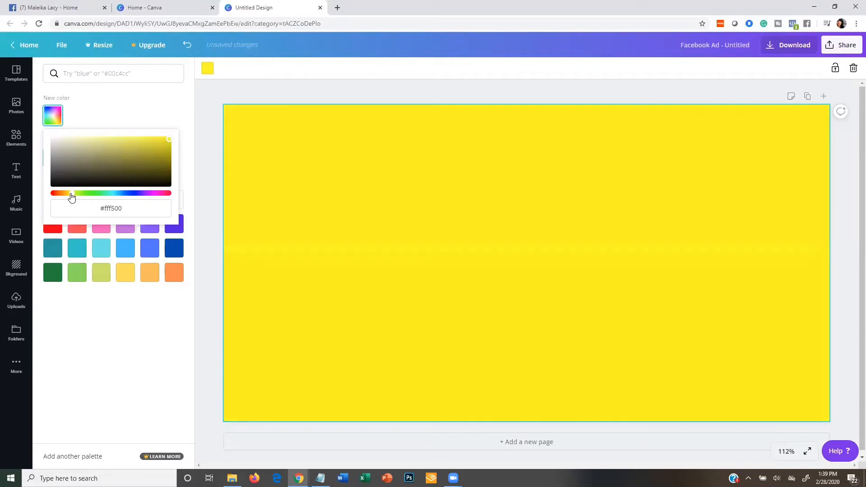
mouse_move(171, 289)
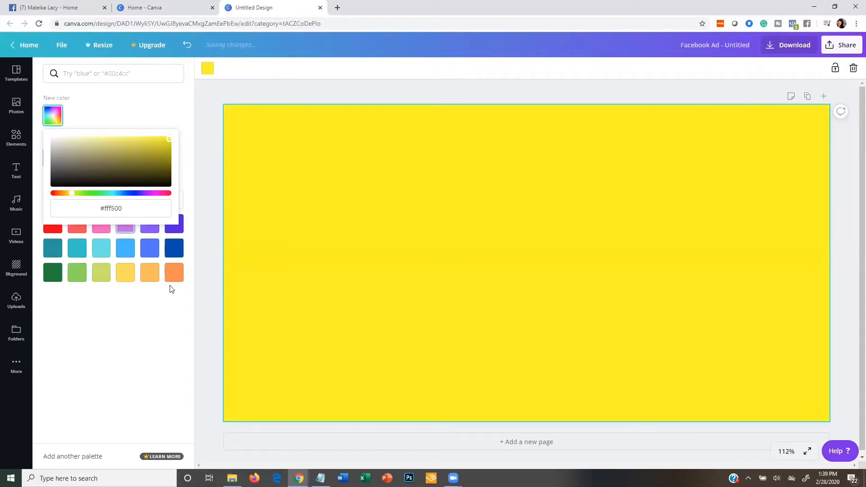
click(16, 74)
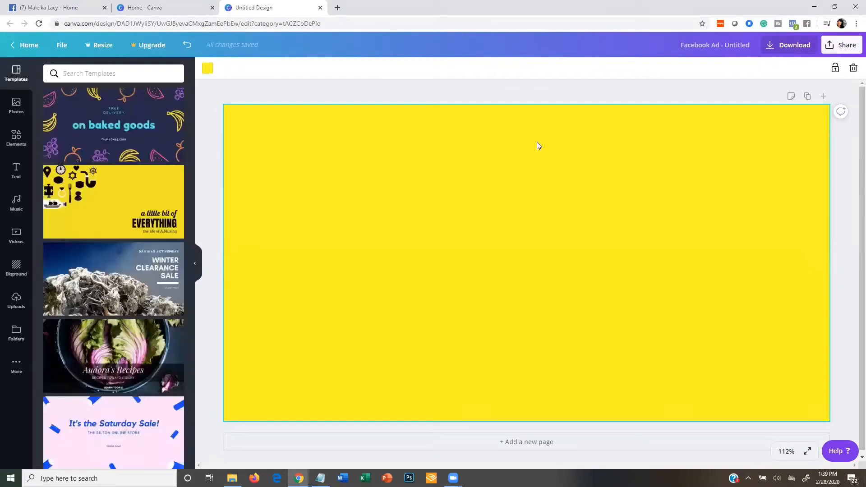
mouse_move(601, 150)
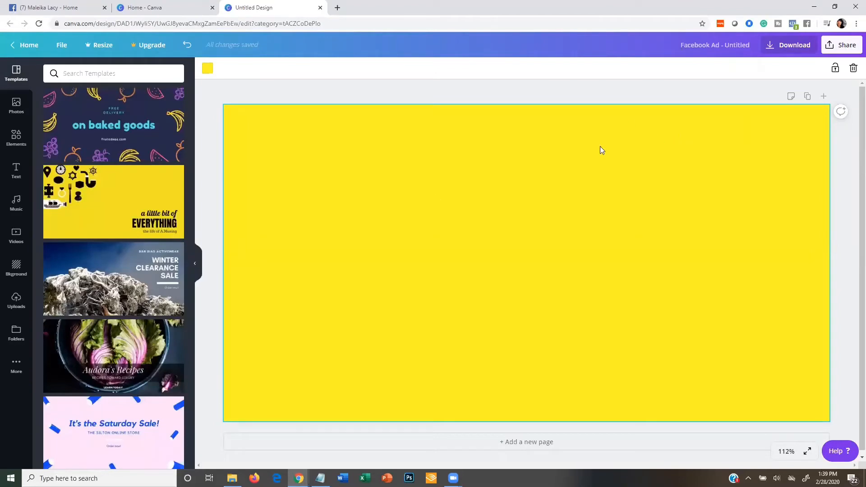
mouse_move(594, 168)
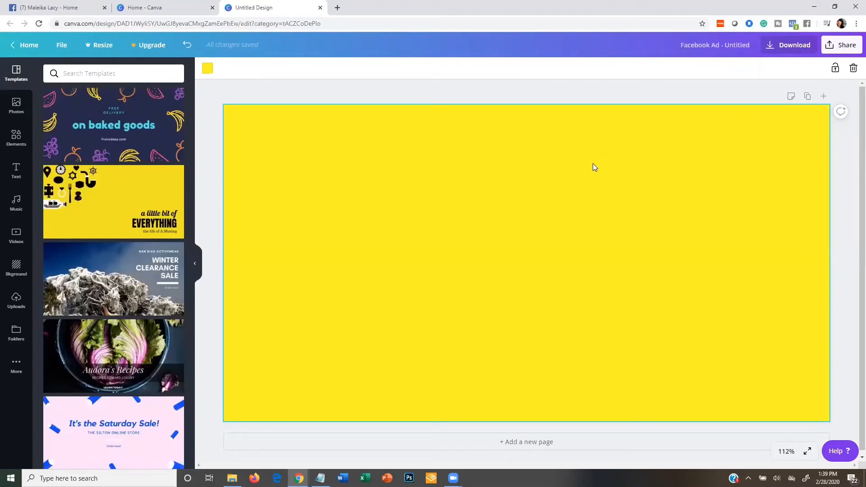
mouse_move(590, 154)
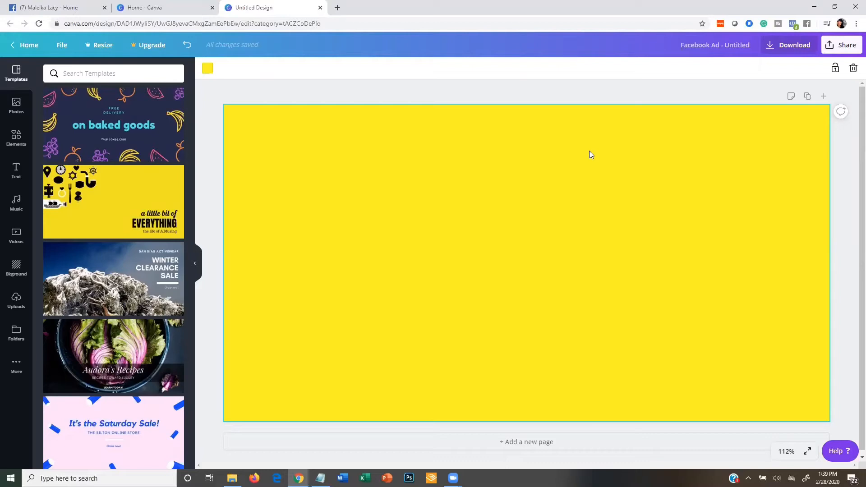
mouse_move(282, 98)
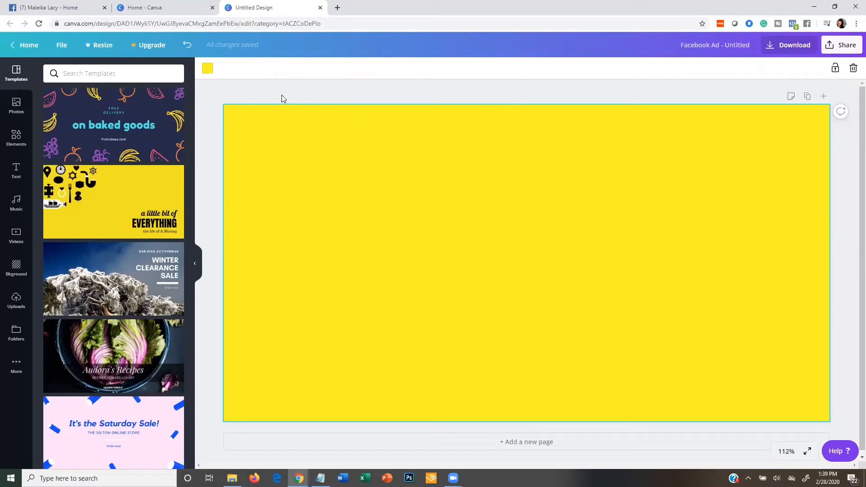
mouse_move(275, 99)
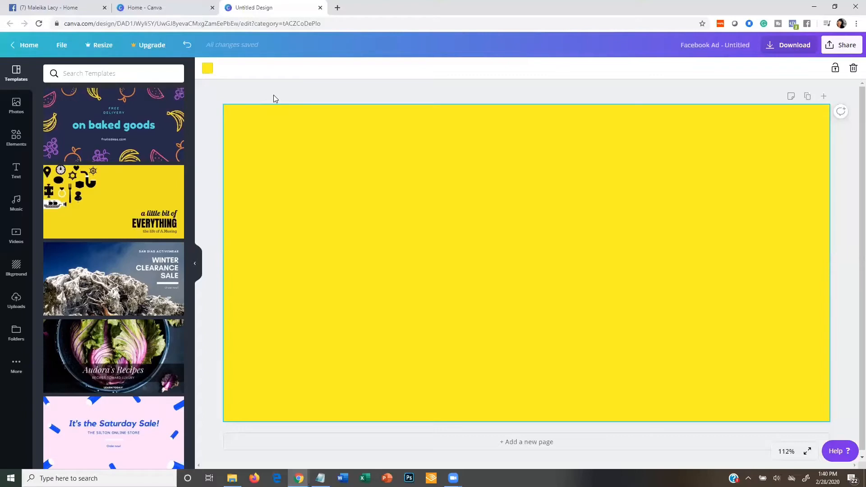
mouse_move(286, 96)
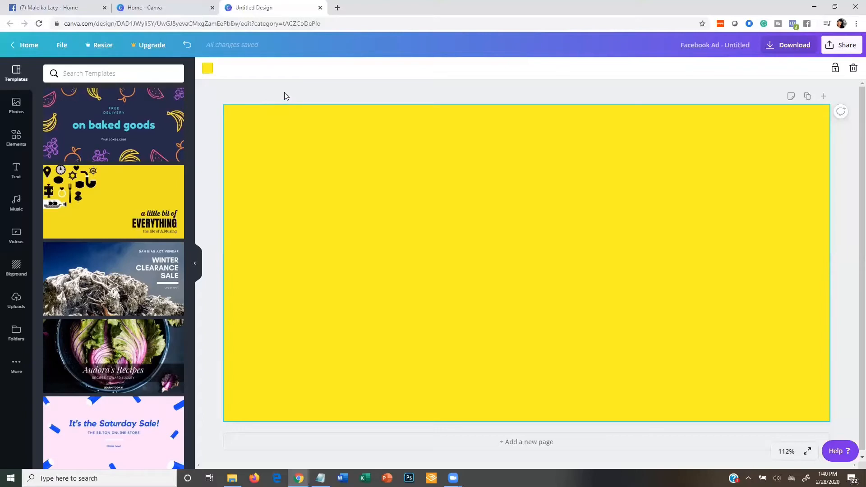
- Add a heading text box and type a first slogan, 'Dream. Believe. Do. Repeat.'
click(16, 170)
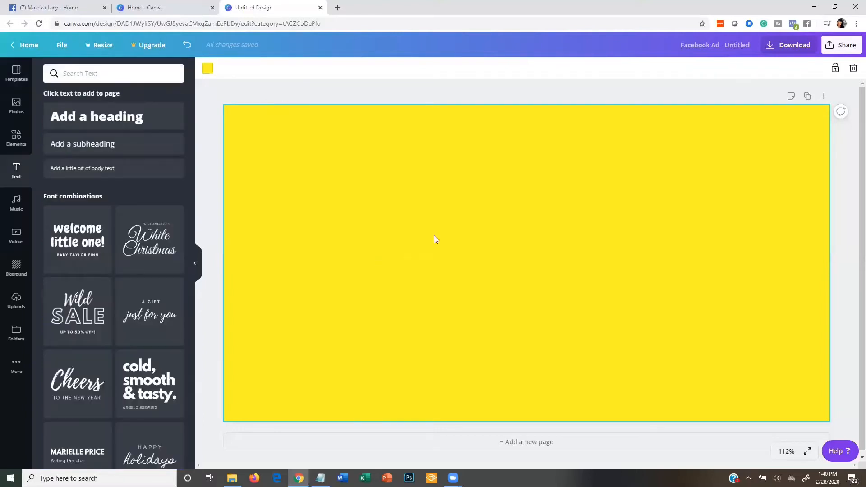
mouse_move(75, 132)
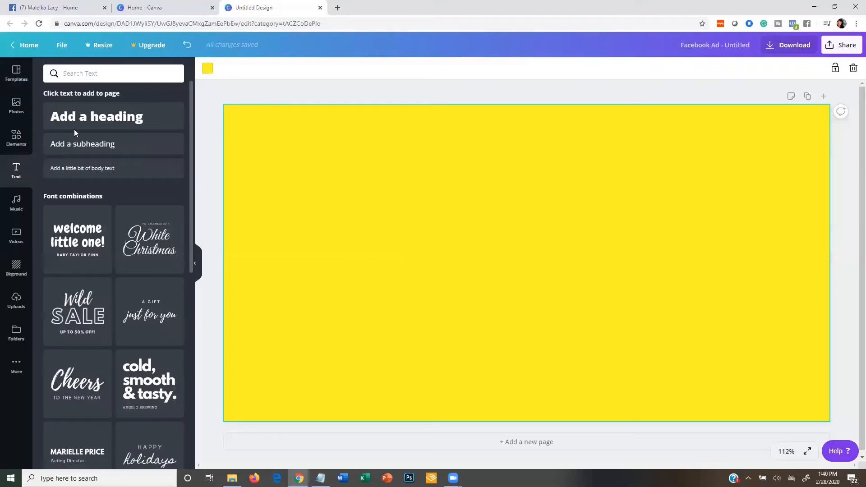
click(96, 116)
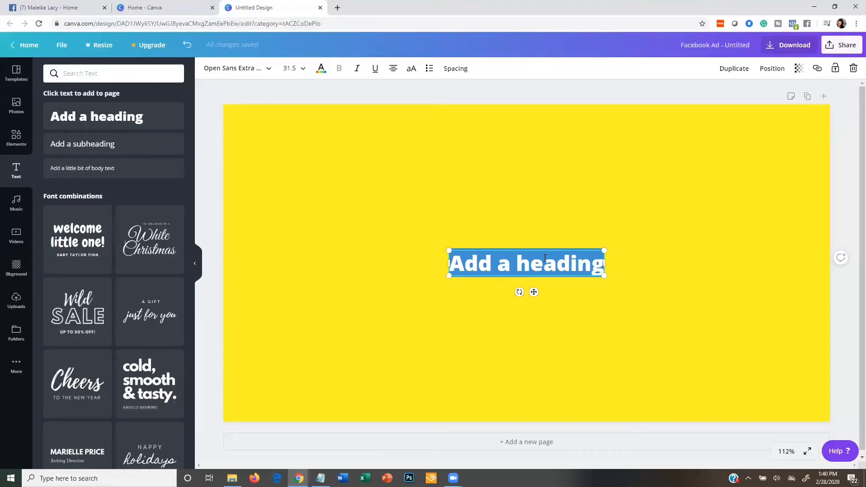
text(Drea)
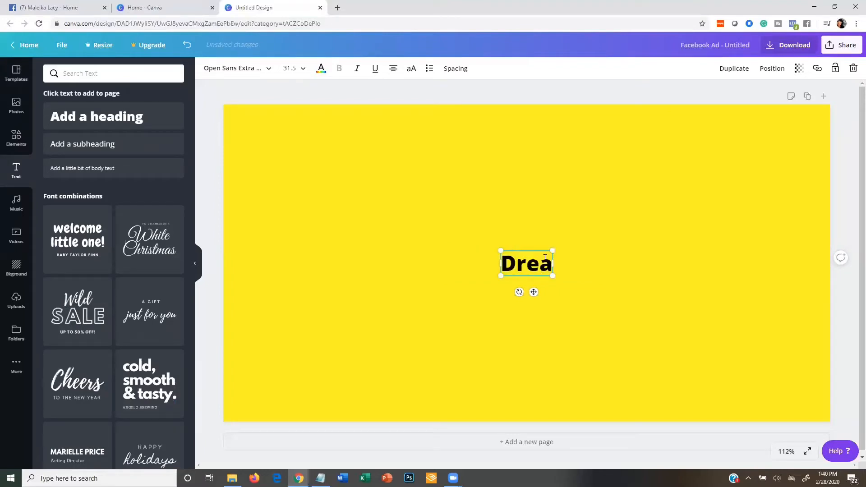
text(m.)
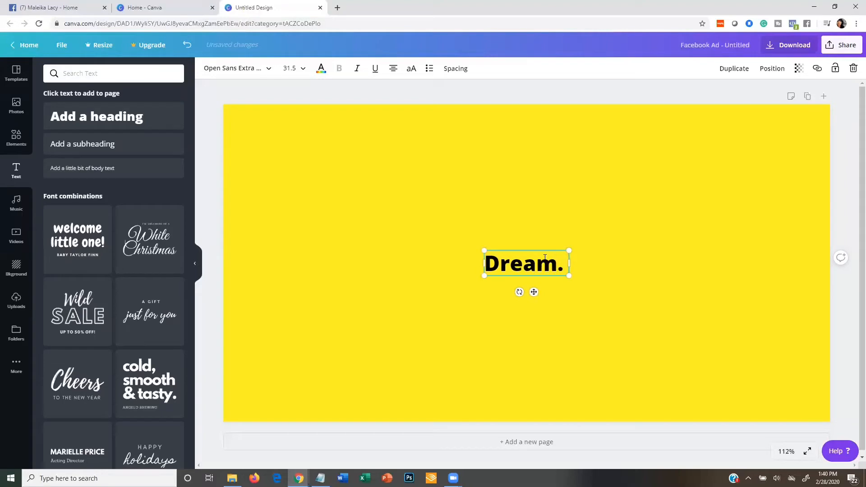
text(Bl)
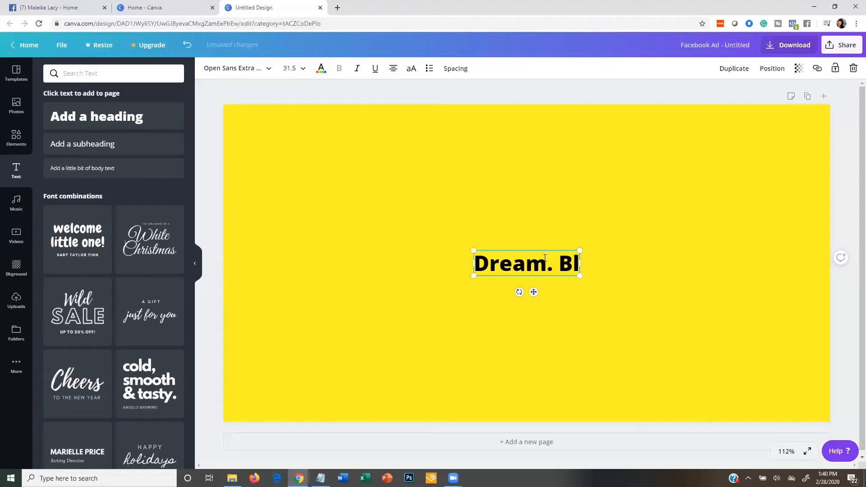
text(e)
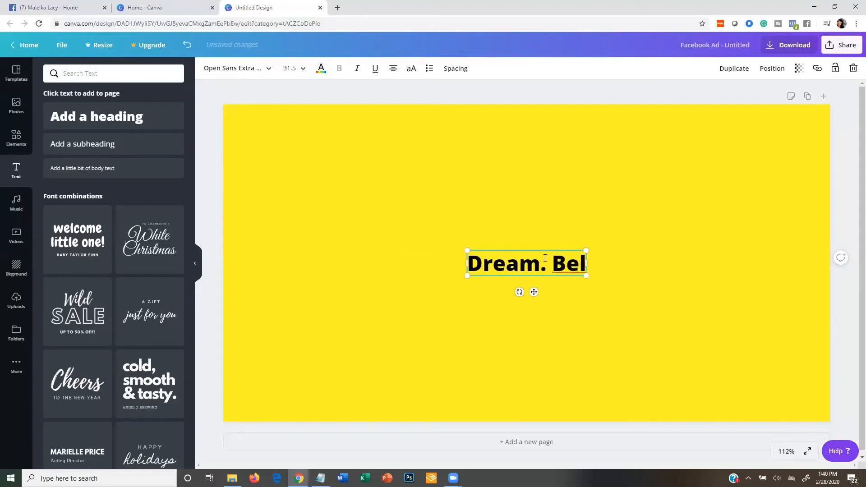
text(ieve.)
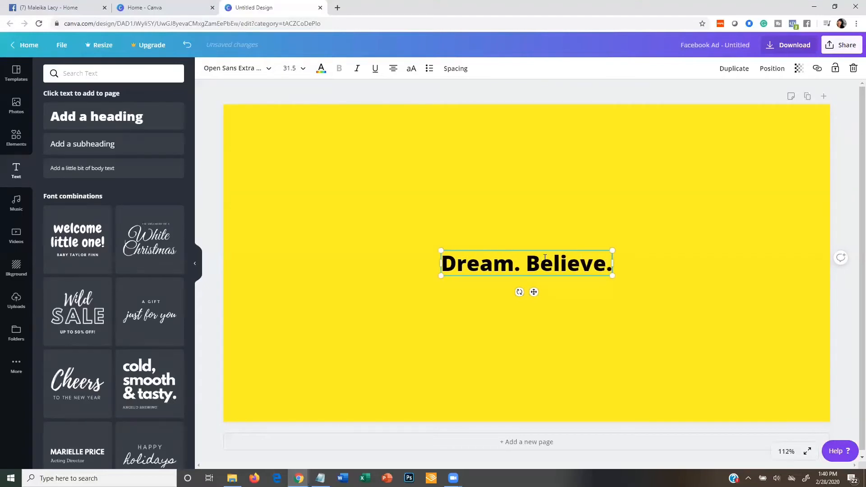
text(Do. Re)
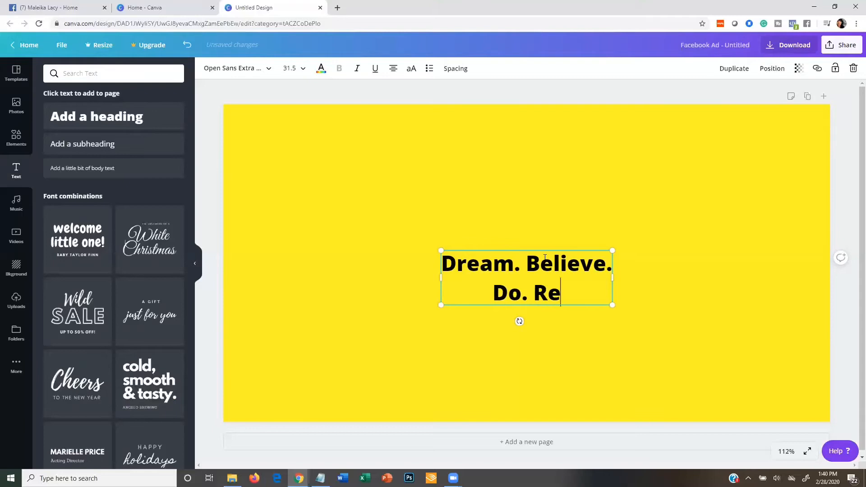
text(peat.)
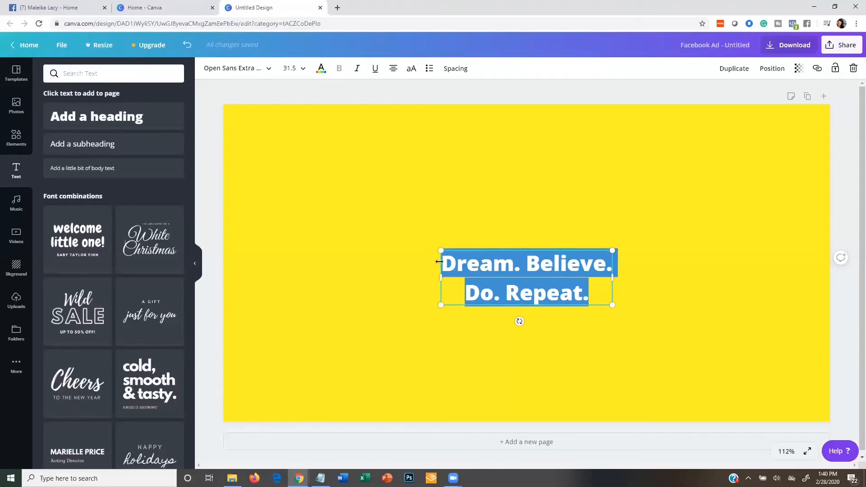
- Retype the heading as 'Every Moment Matters'
text(Every)
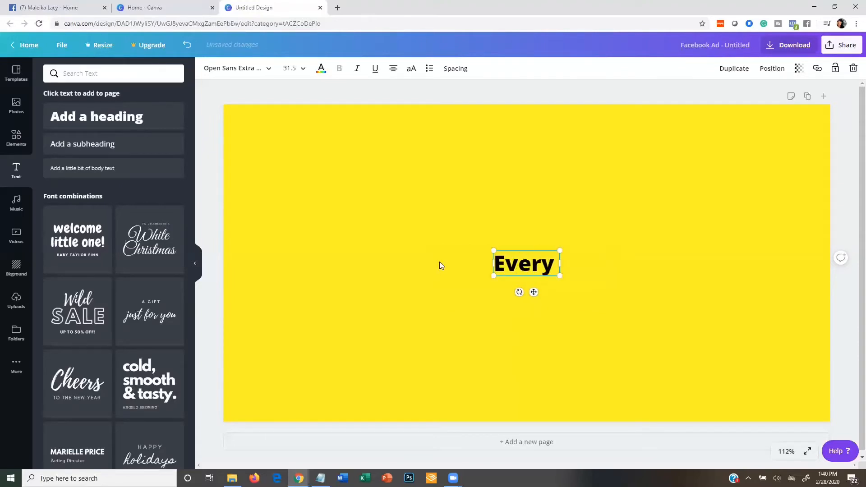
text(Moment Matt)
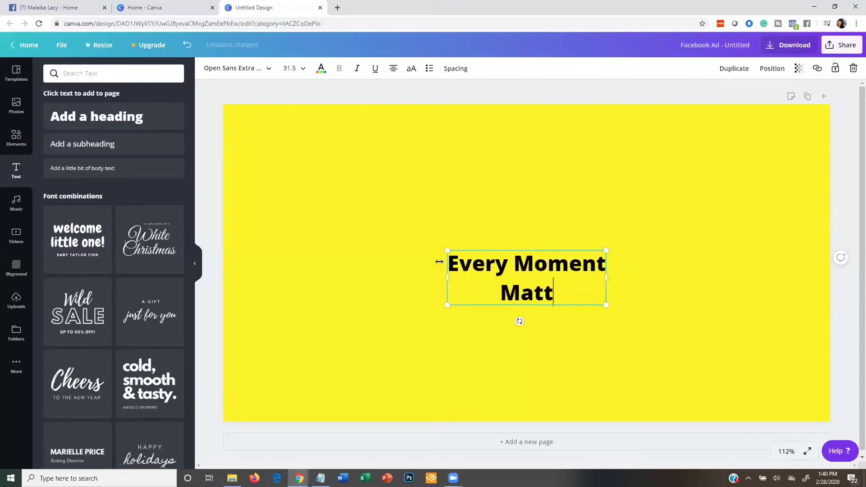
text(ers)
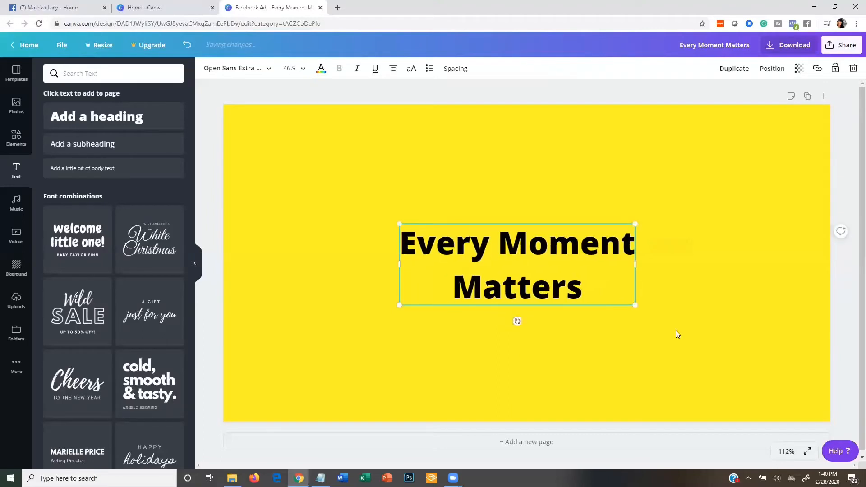
mouse_move(432, 253)
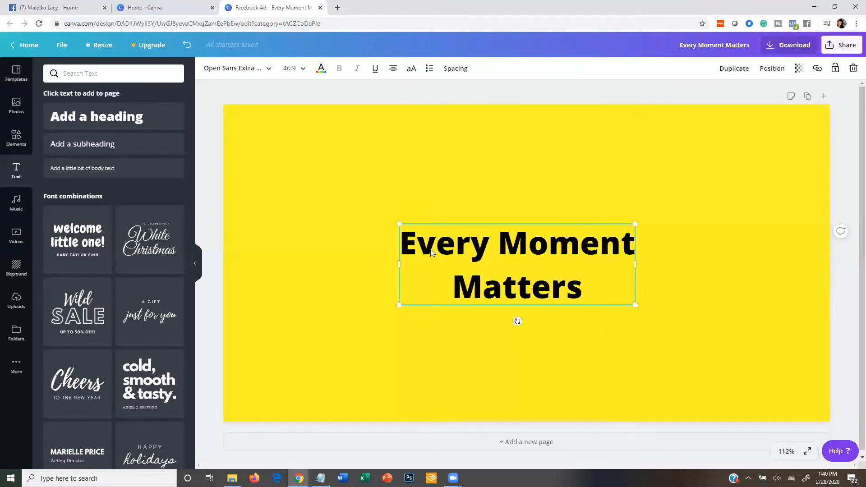
mouse_move(743, 258)
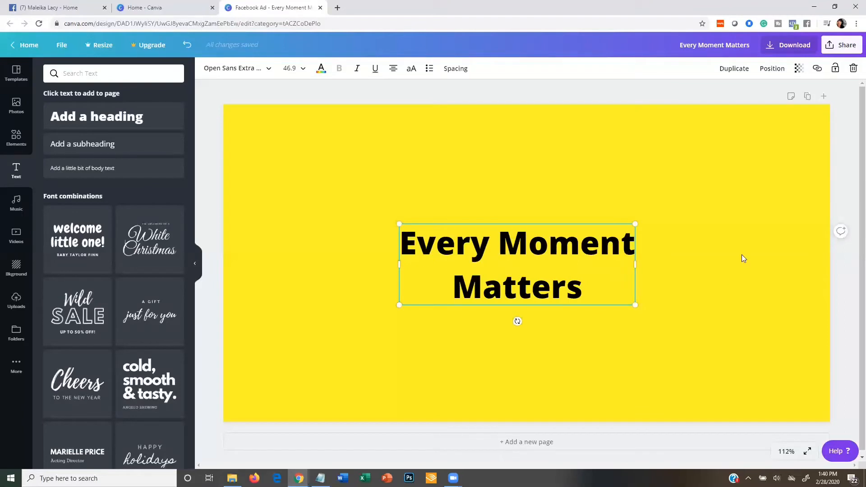
mouse_move(223, 113)
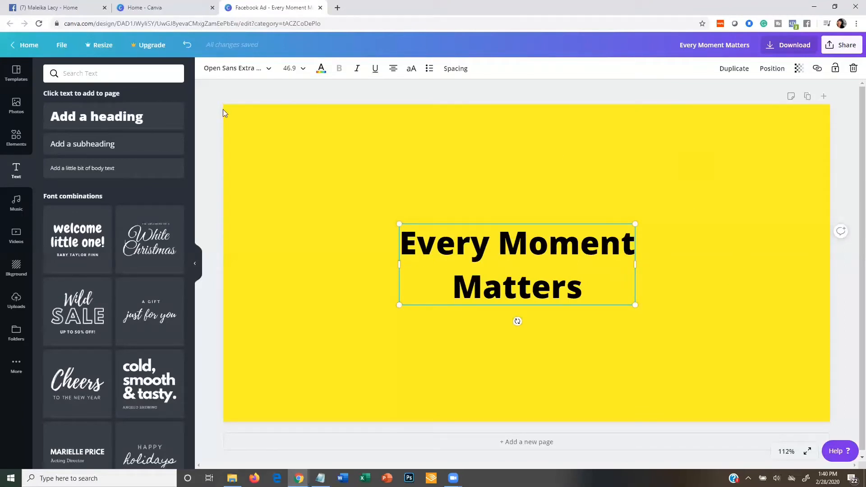
mouse_move(748, 170)
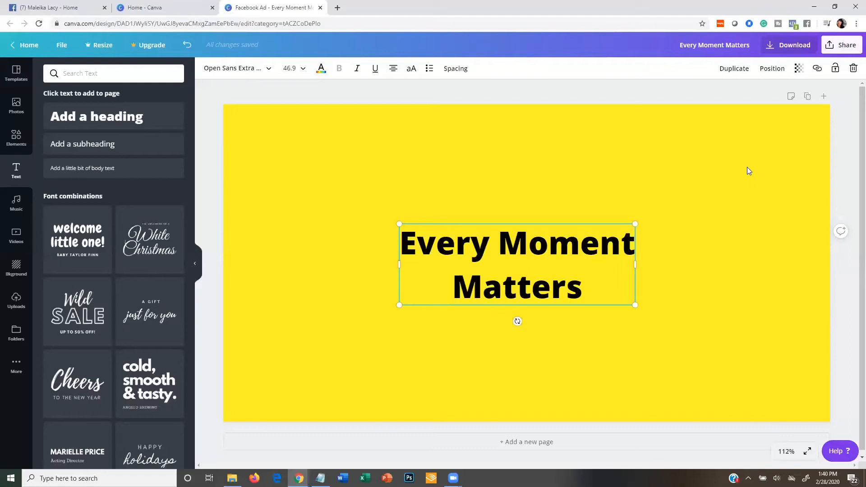
- Switch the heading font to Amiko Bold after briefly trying ABeeZee
click(237, 68)
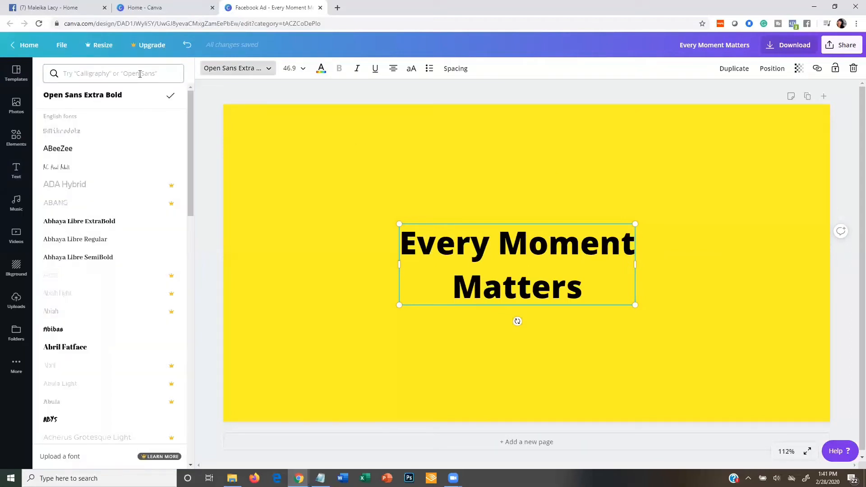
mouse_move(132, 154)
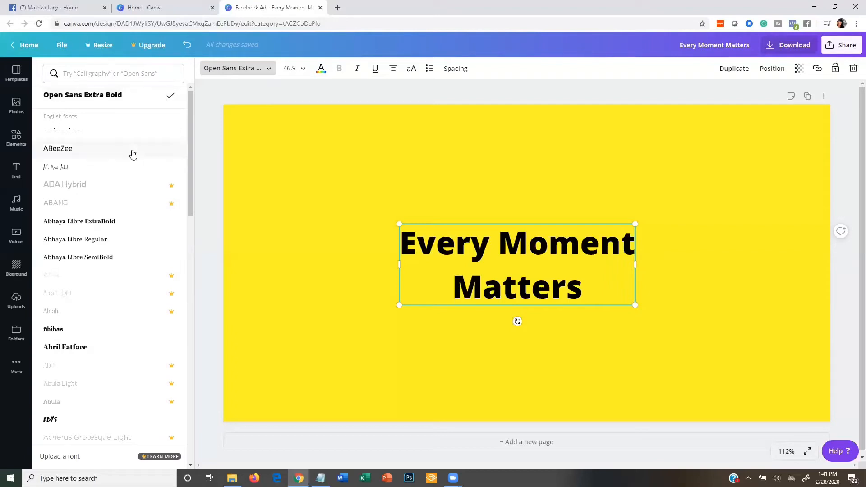
click(57, 148)
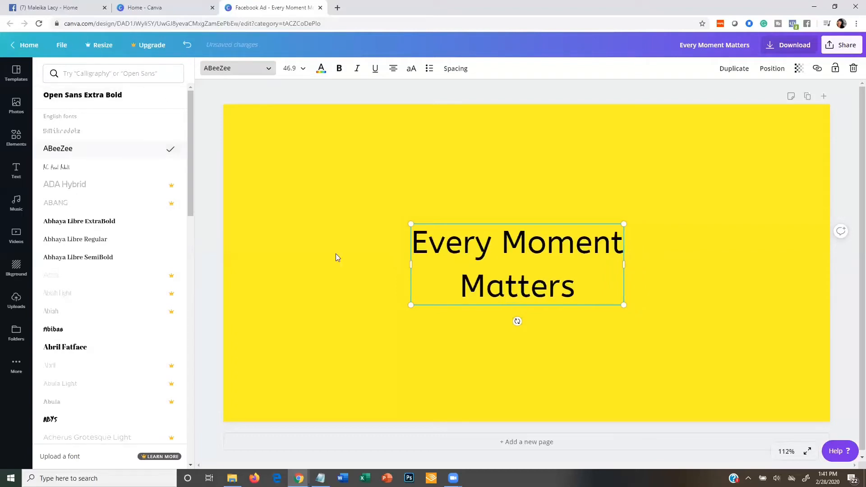
scroll(down, 3)
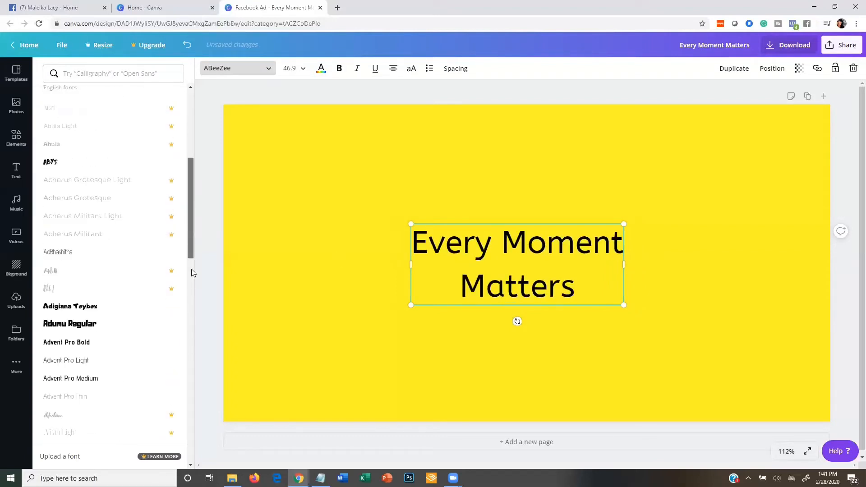
scroll(down, 3)
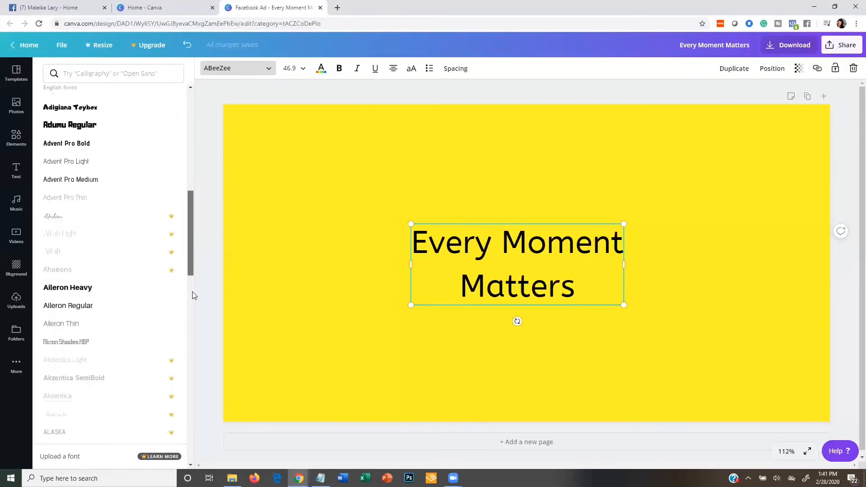
scroll(down, 3)
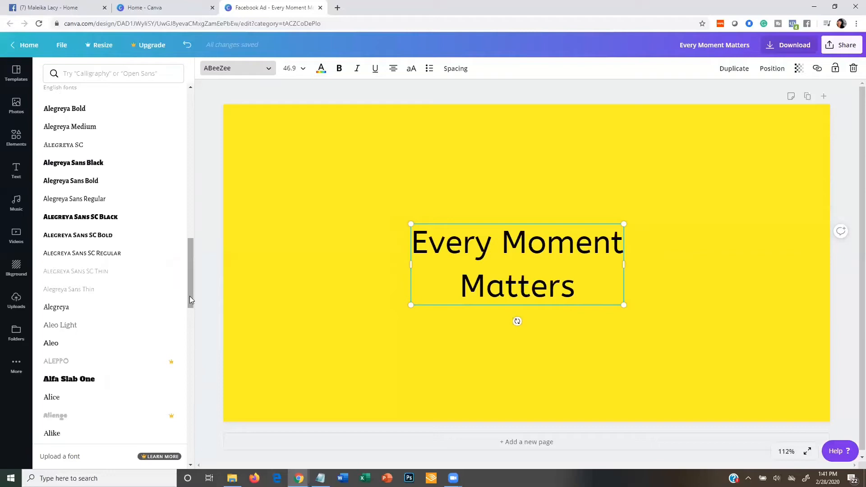
scroll(down, 3)
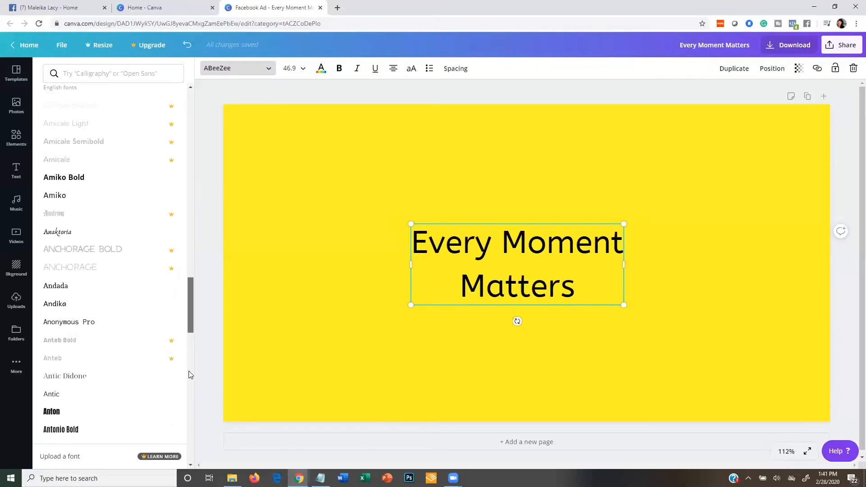
click(63, 177)
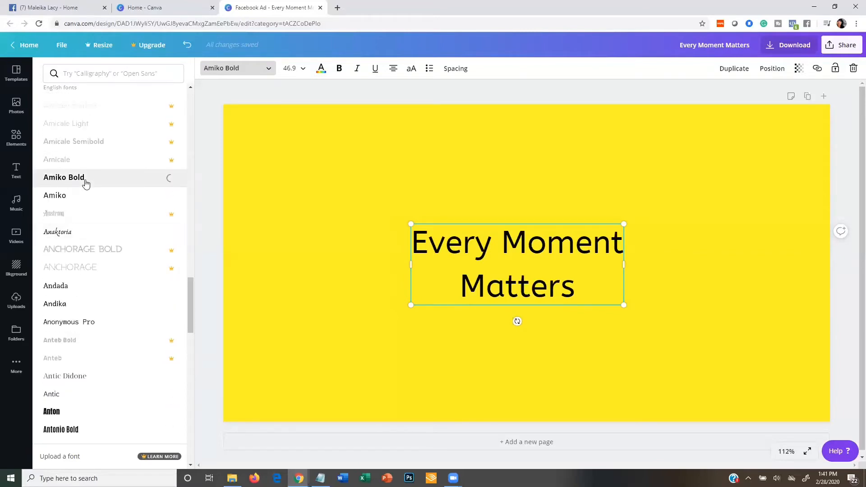
click(64, 177)
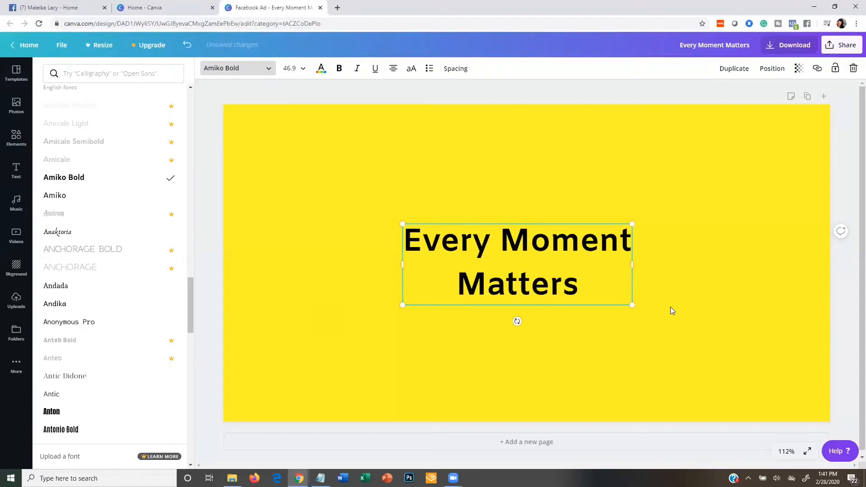
click(16, 172)
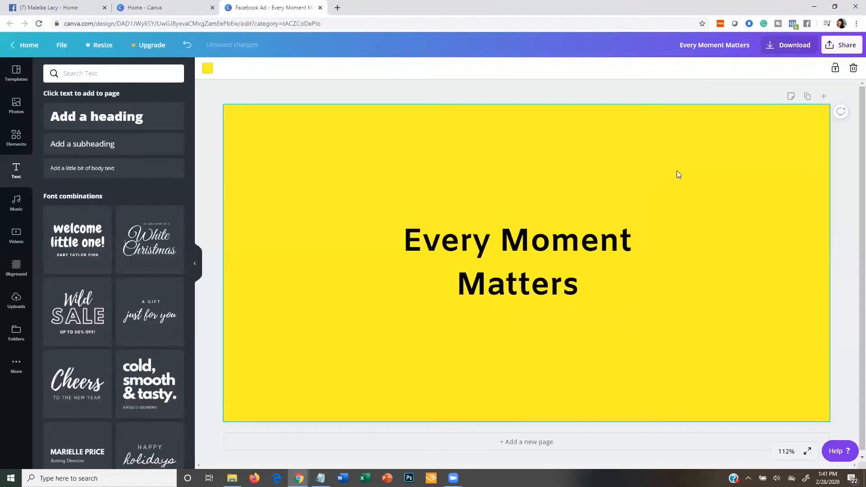
- Download the design as a PNG to the Desktop and close the Canva Pro offer
click(517, 260)
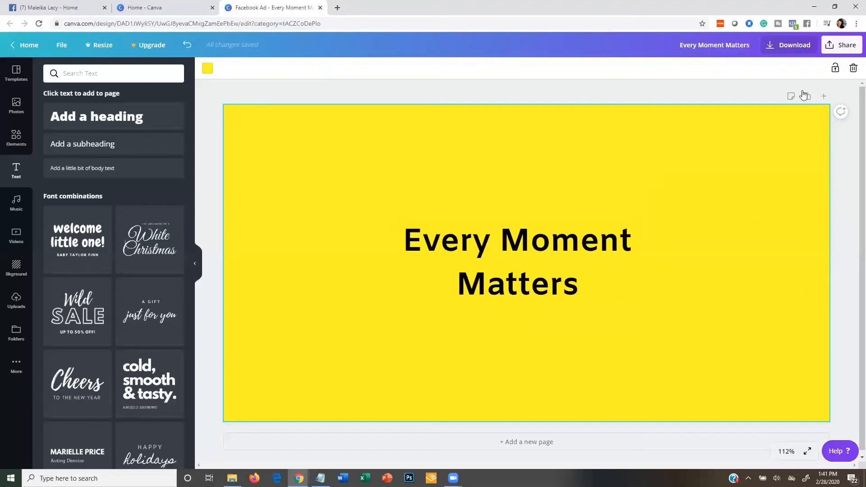
click(794, 45)
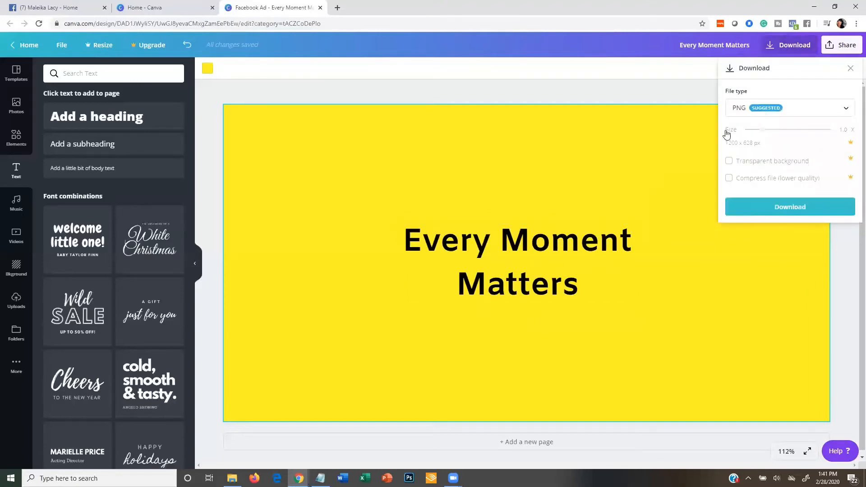
mouse_move(789, 206)
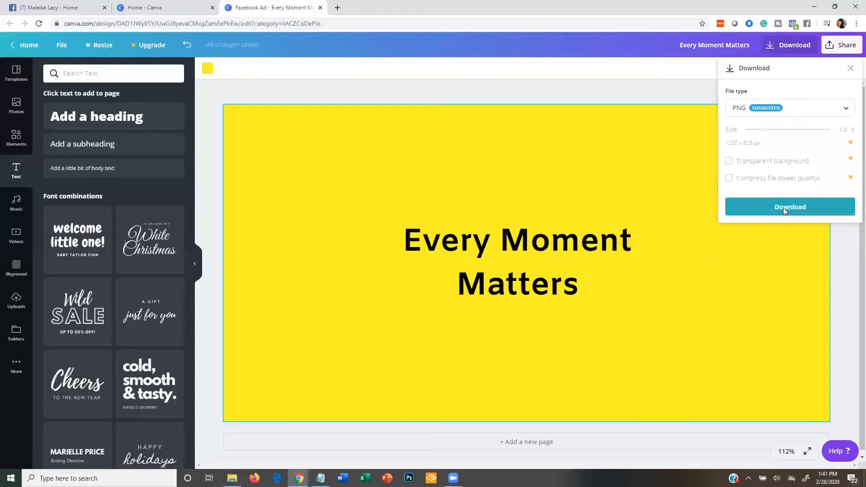
click(790, 207)
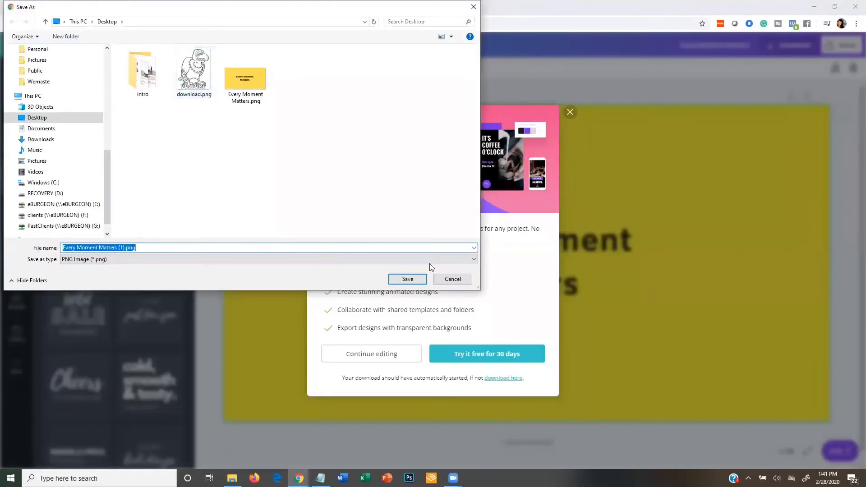
click(407, 279)
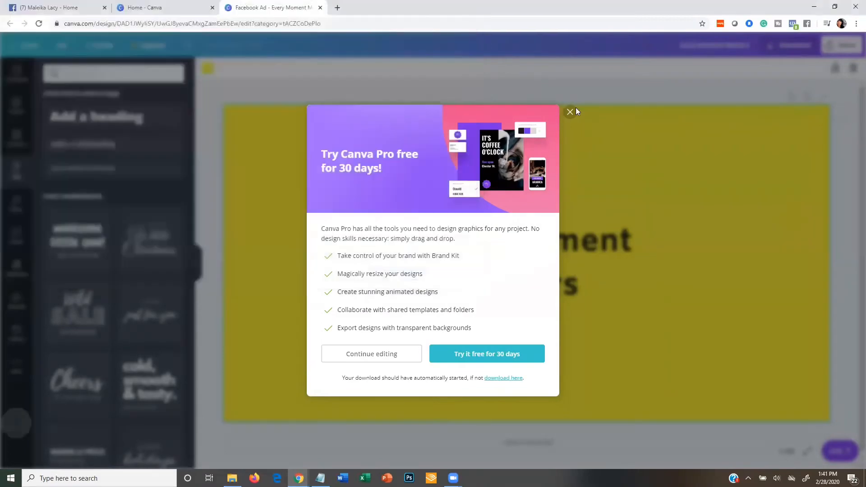
click(570, 112)
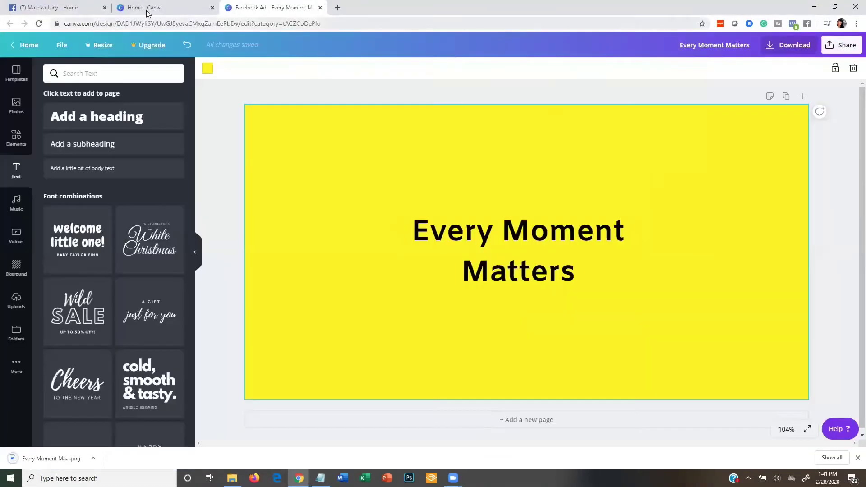
- Upload 'Every Moment Matters (1).png' from the Desktop and use it as the ad image
click(58, 7)
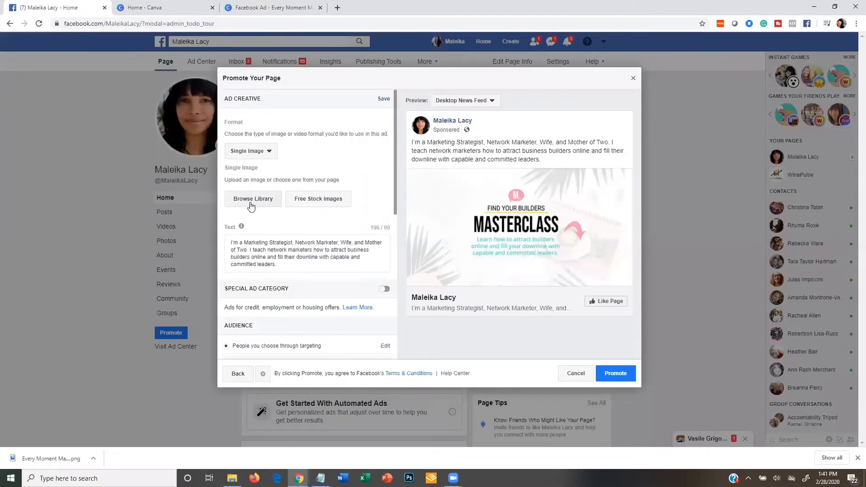
click(253, 198)
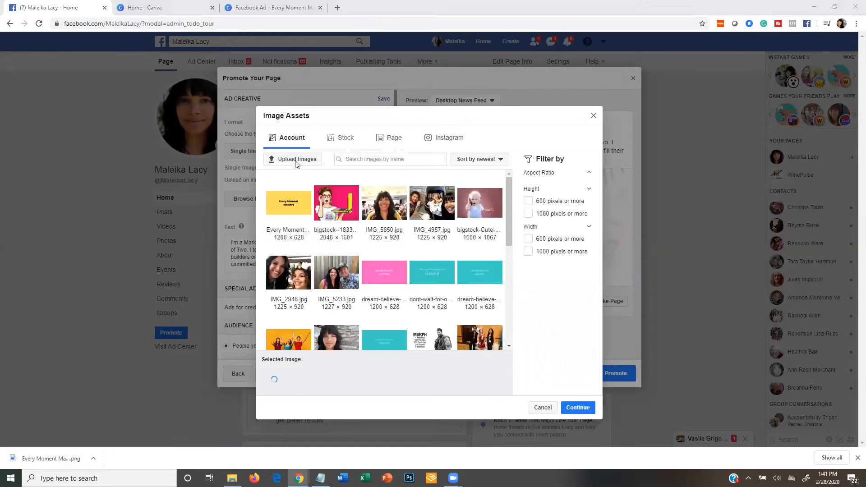
click(297, 159)
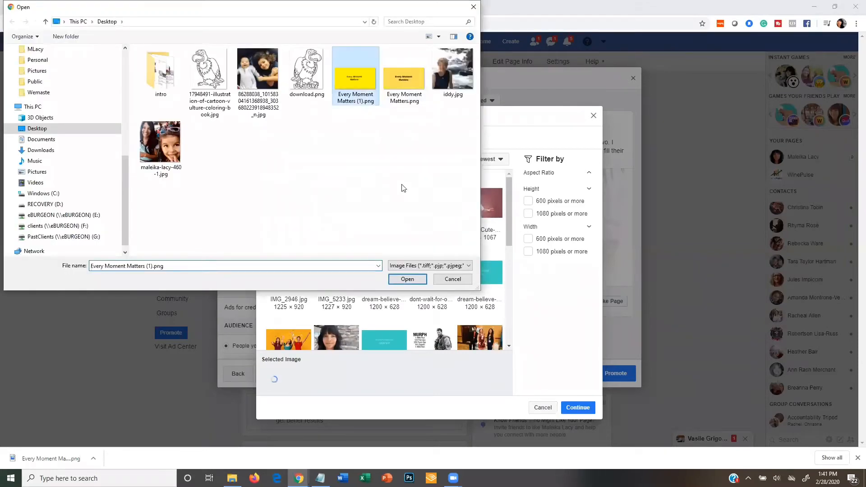
click(406, 278)
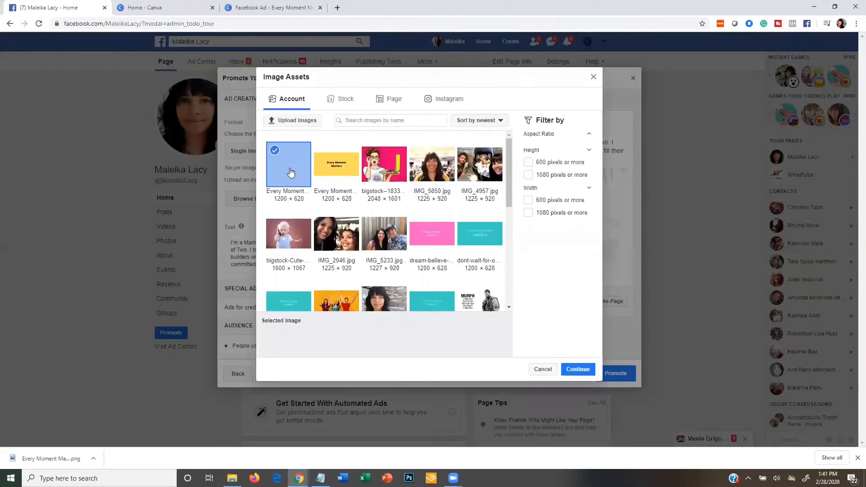
click(288, 164)
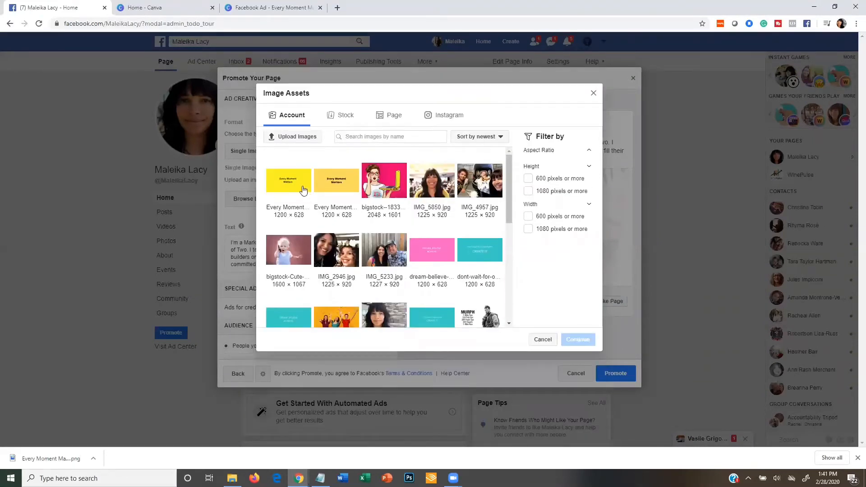
click(577, 339)
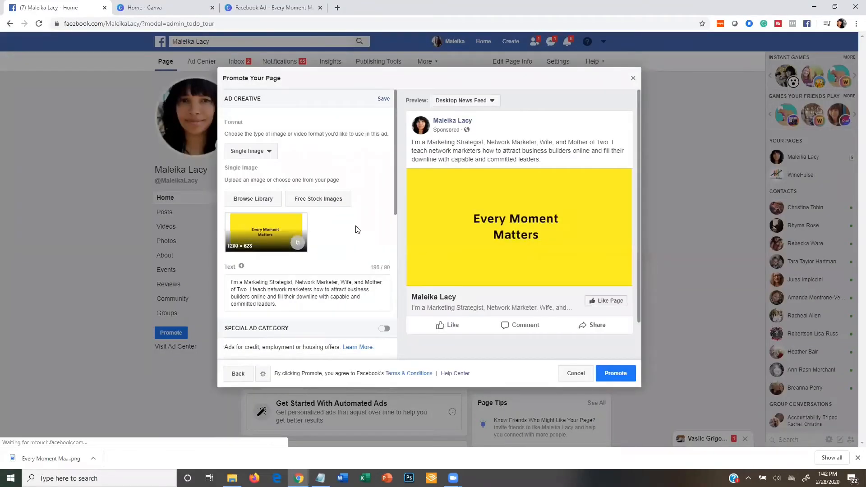
- Replace the ad description with 'Click "like" to like this page, if you agree.'
scroll(down, 3)
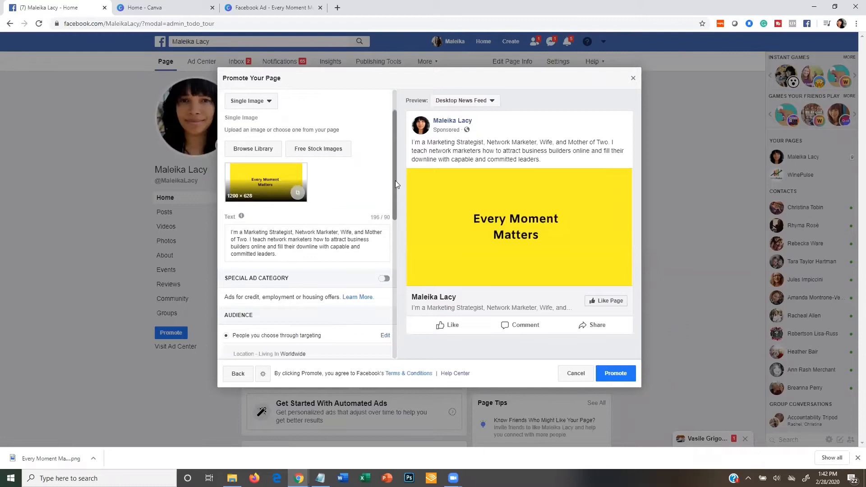
triple_click(307, 242)
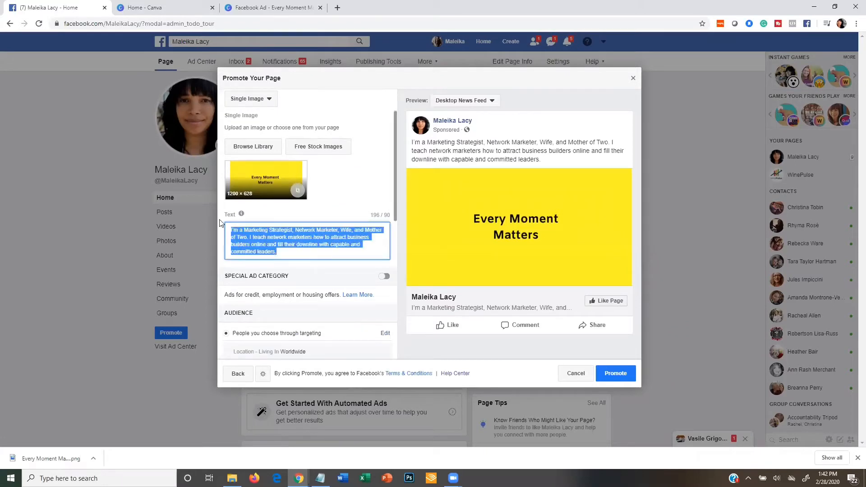
key(Delete)
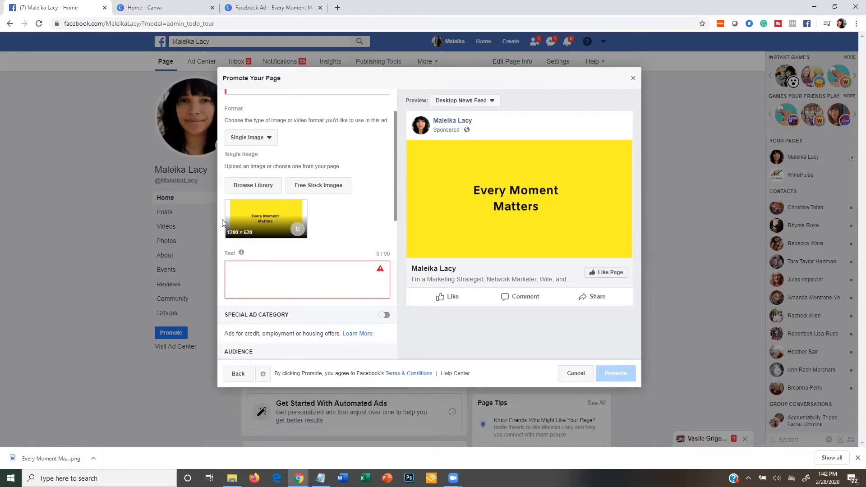
text(Click)
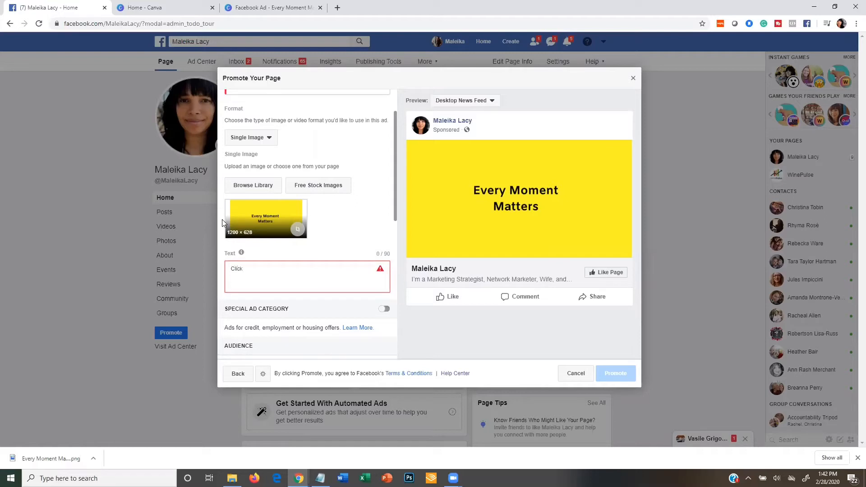
text(Click)
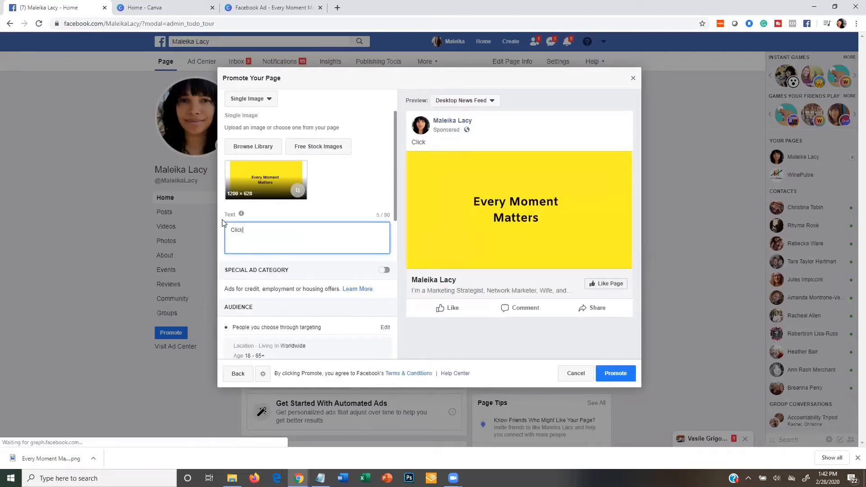
text("like)
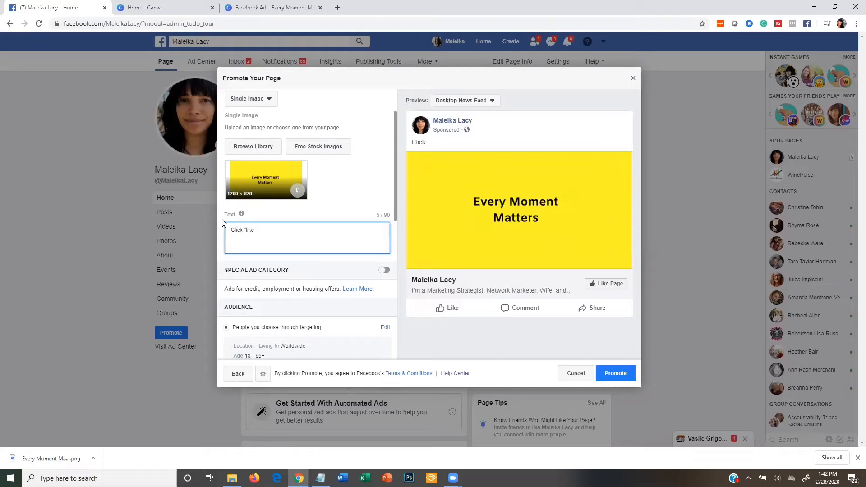
text("like")
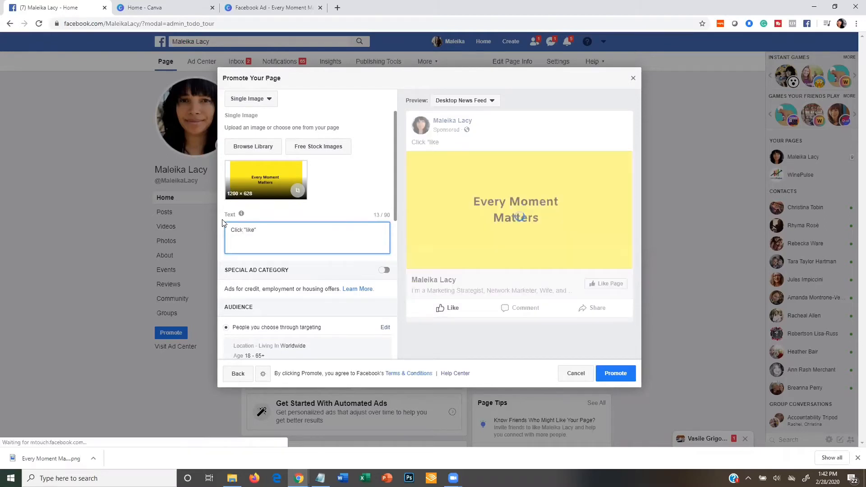
text(to like this page)
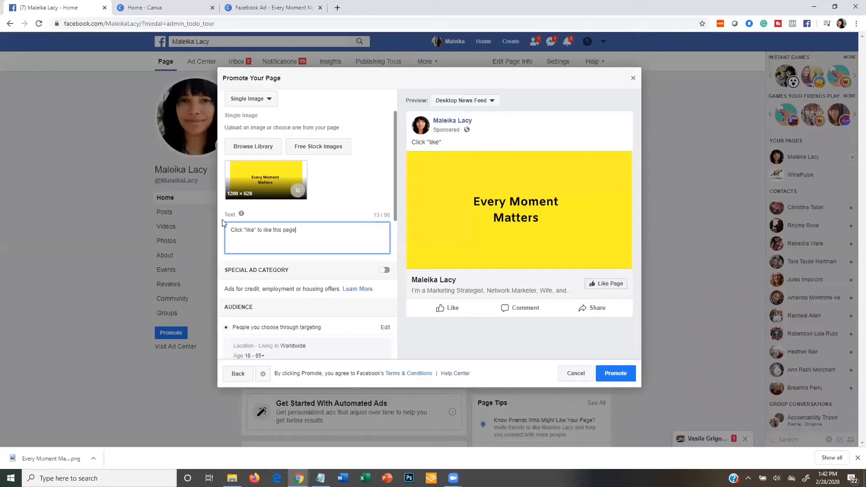
text(, if you)
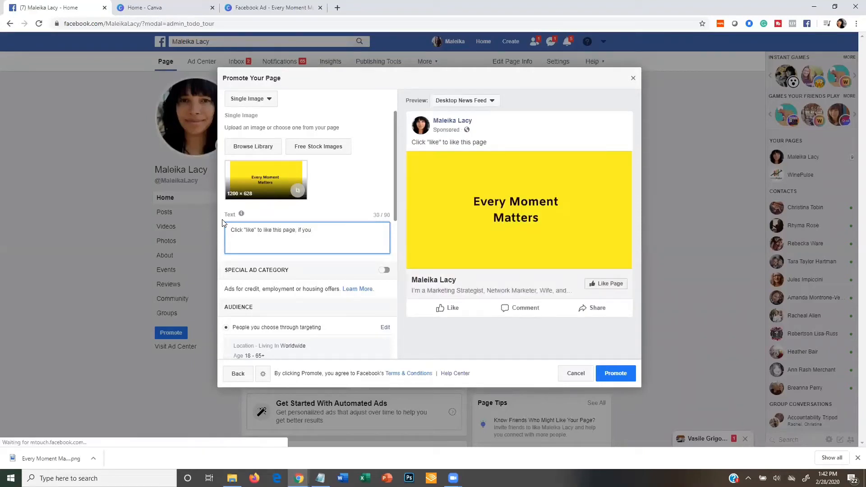
text(agree)
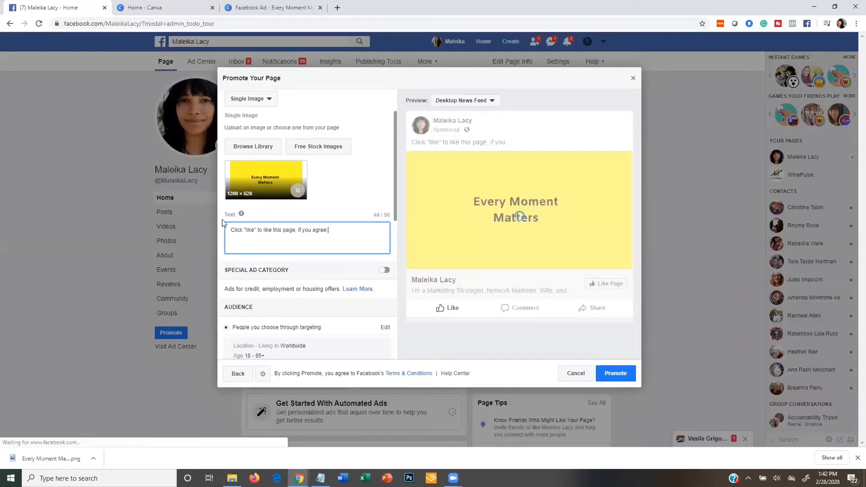
text(.)
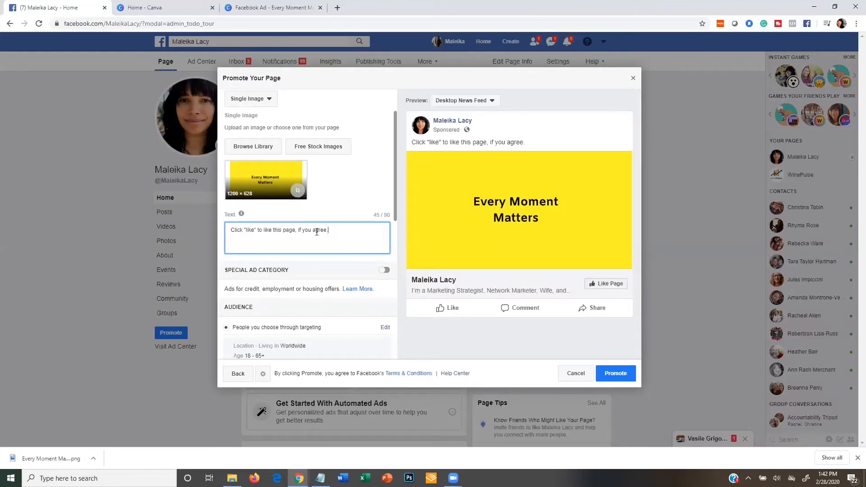
mouse_move(363, 200)
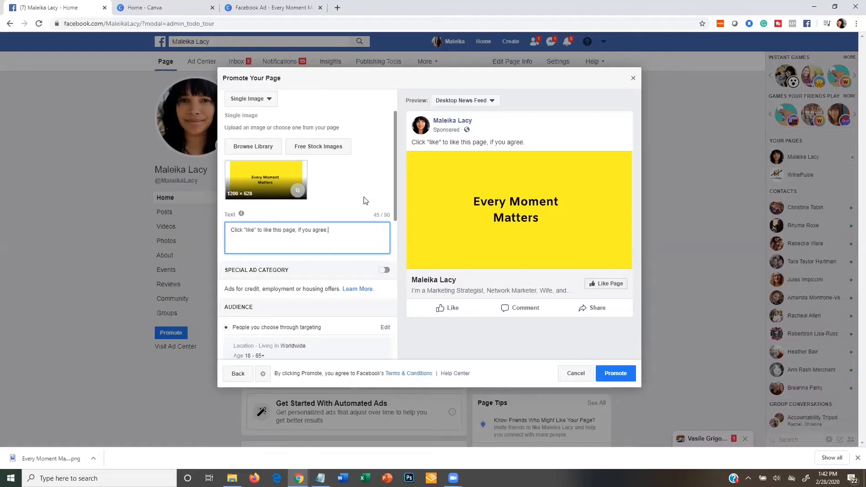
scroll(down, 3)
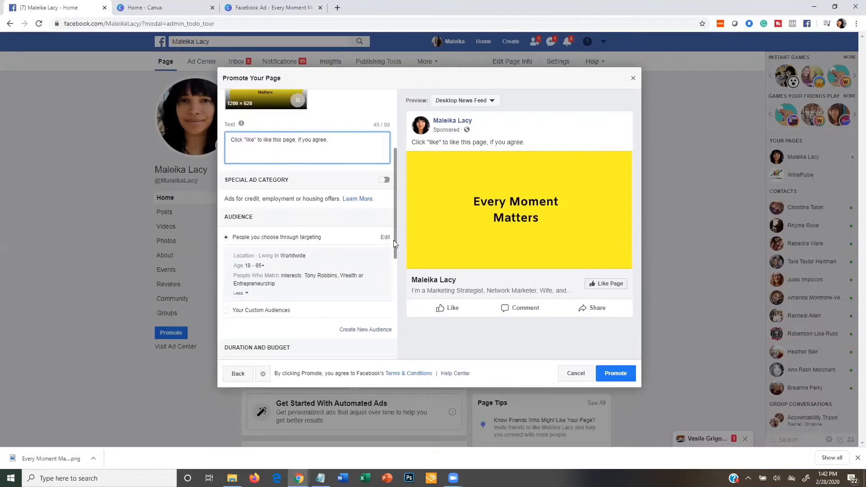
- Open the audience editor for 'People you choose through targeting'
click(384, 237)
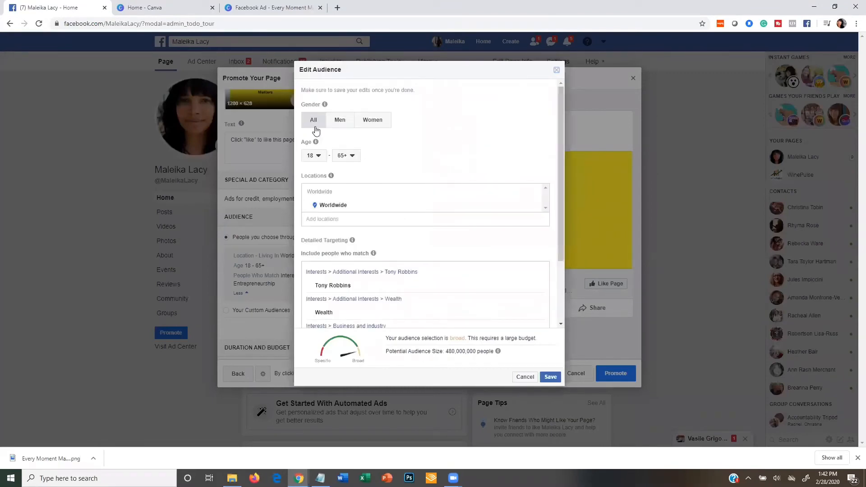
mouse_move(384, 167)
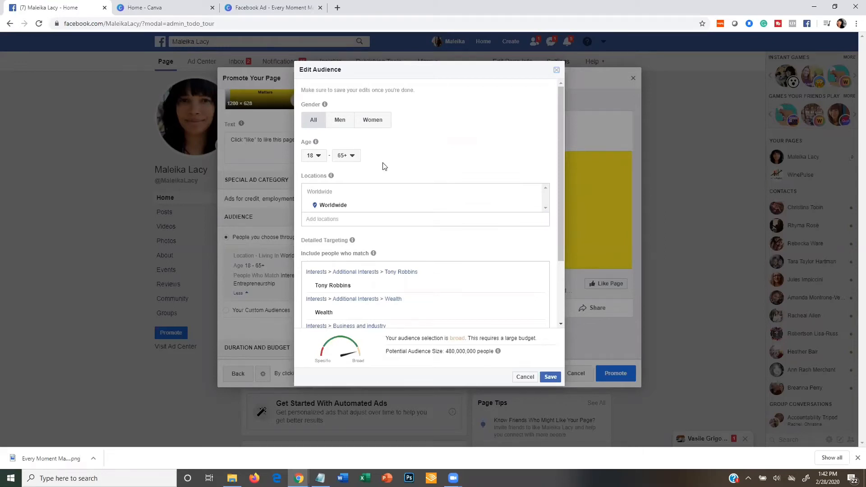
mouse_move(332, 202)
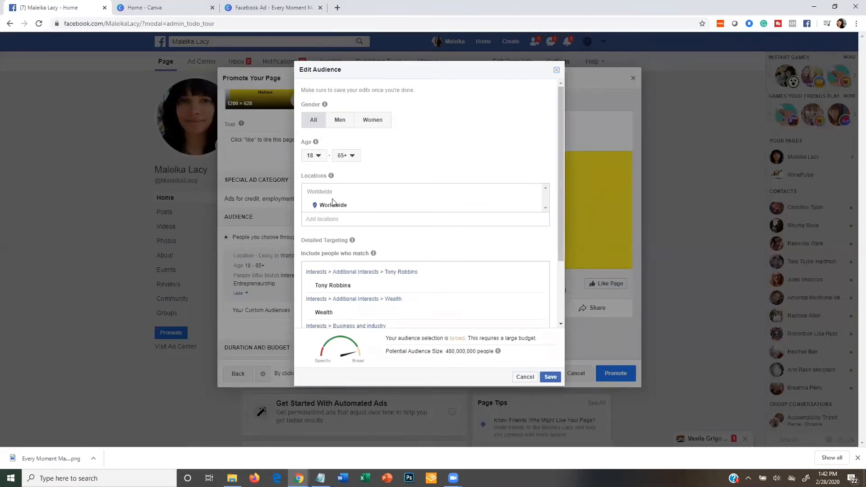
mouse_move(333, 209)
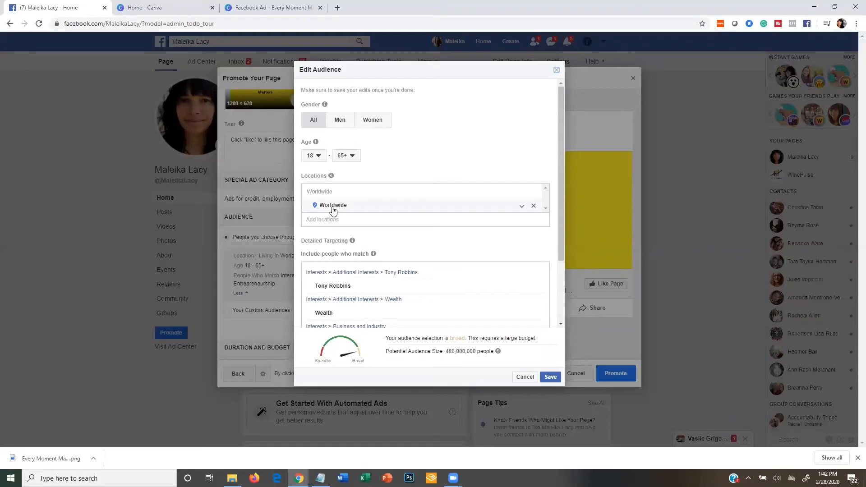
- Remove the Worldwide location and re-add 'worldwide' as a region
click(532, 205)
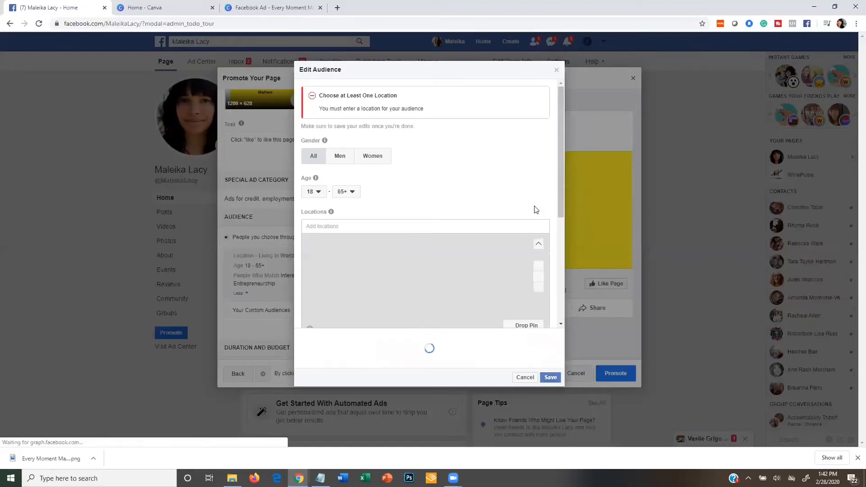
text(w)
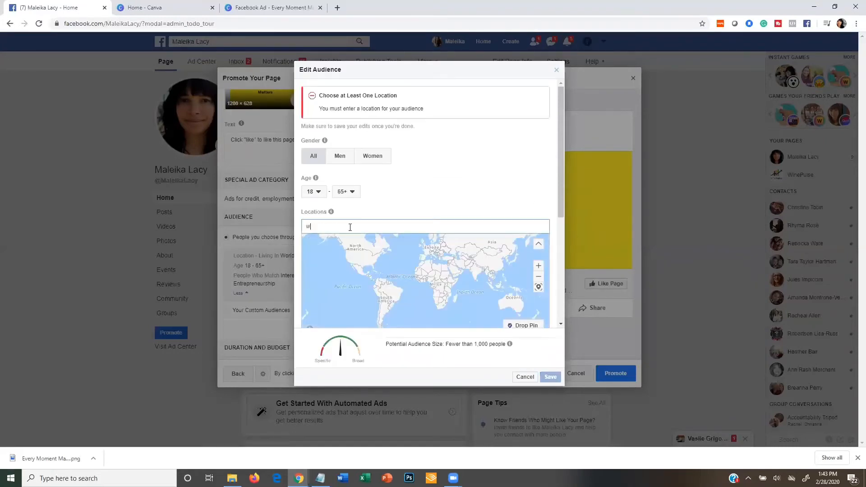
text(orld)
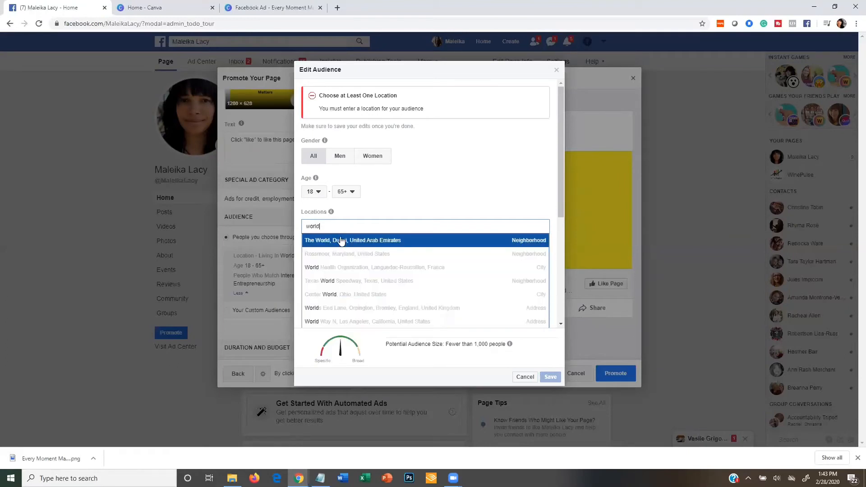
text(wide)
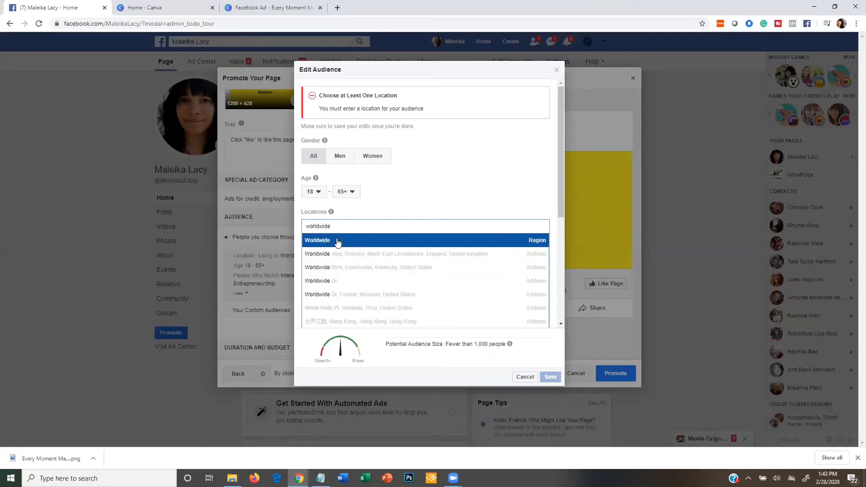
click(317, 241)
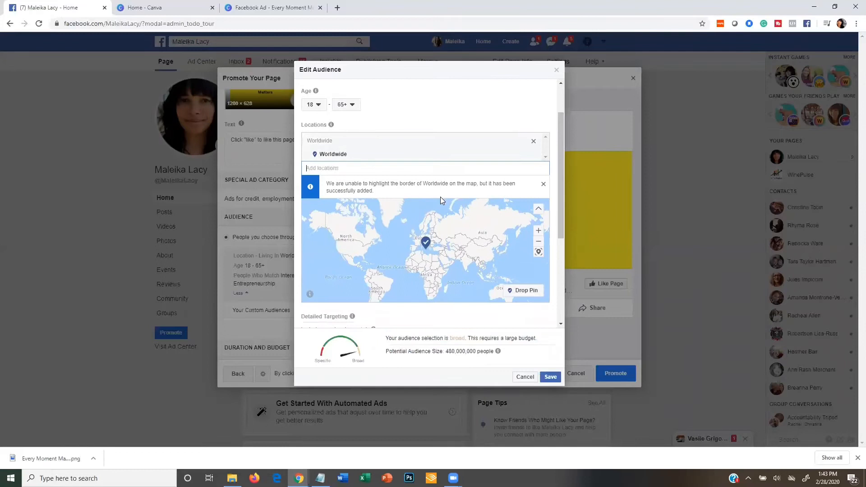
scroll(down, 3)
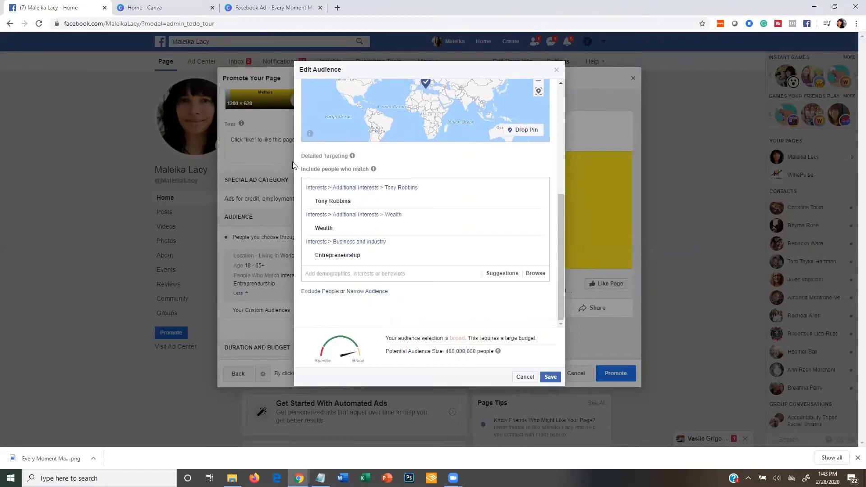
mouse_move(367, 171)
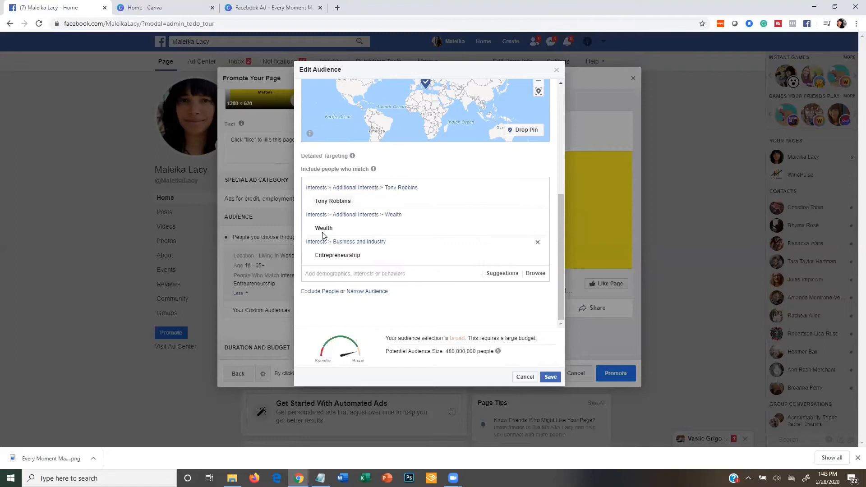
mouse_move(337, 254)
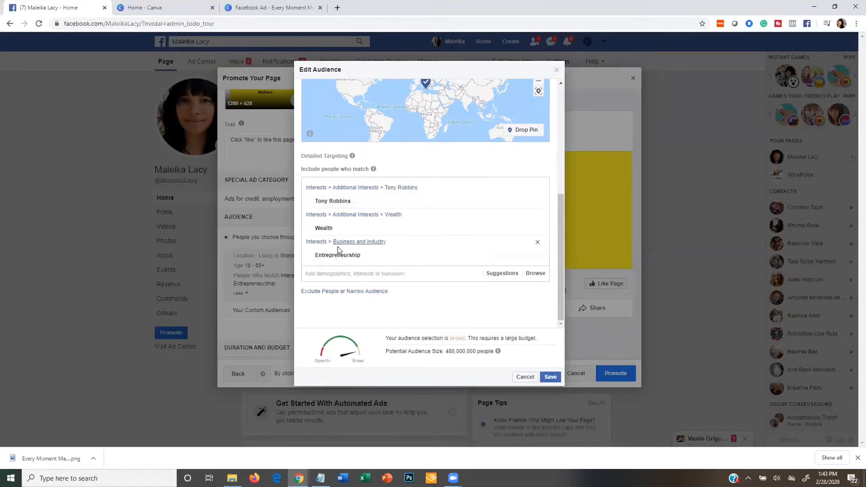
mouse_move(533, 323)
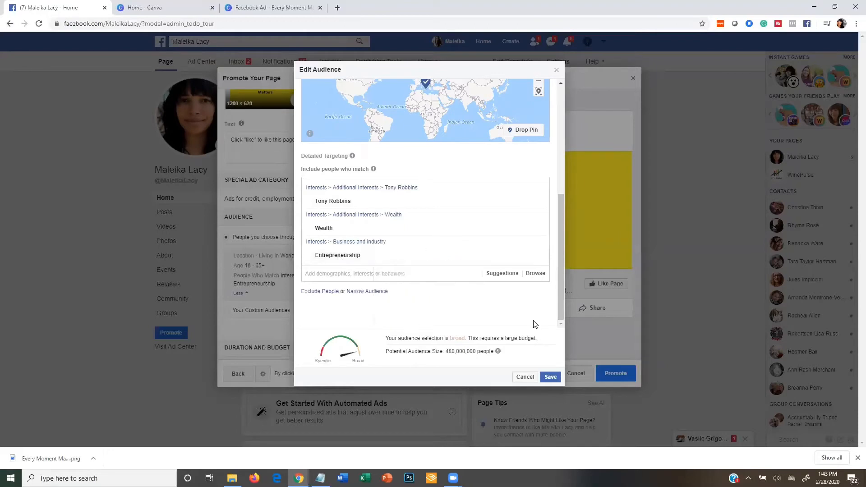
mouse_move(516, 315)
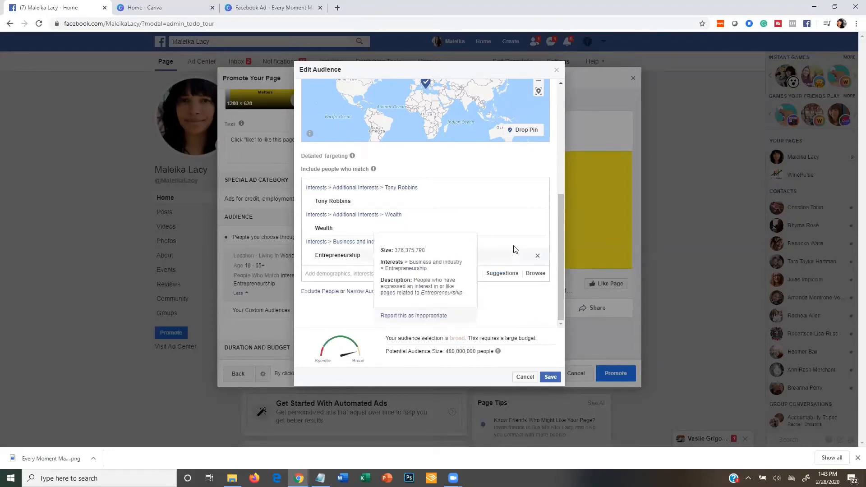
scroll(up, 3)
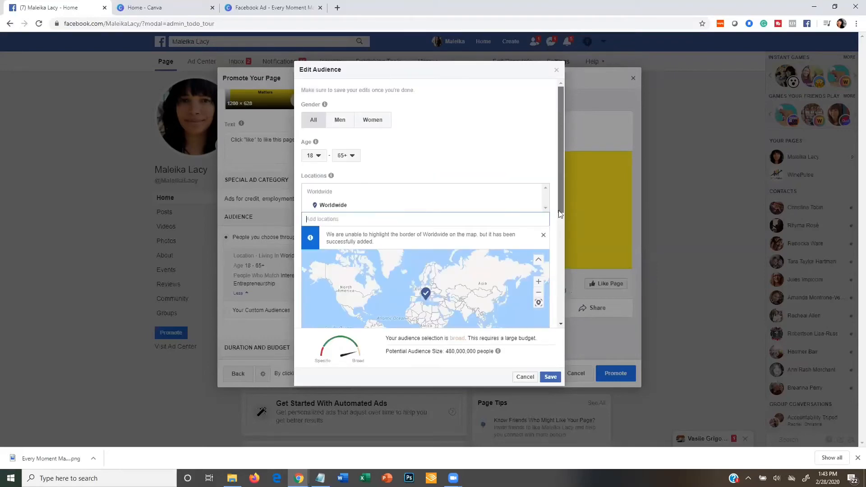
scroll(down, 3)
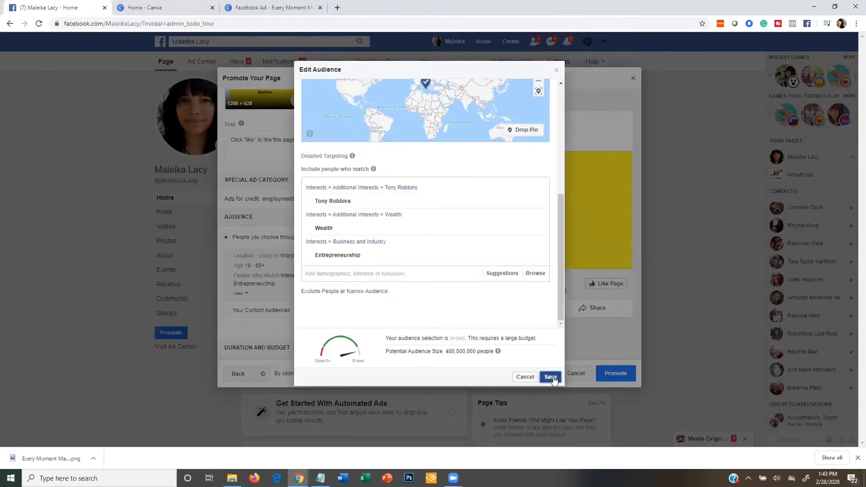
- Save the worldwide 18–65+ audience interested in Tony Robbins, Wealth or Entrepreneurship
click(550, 377)
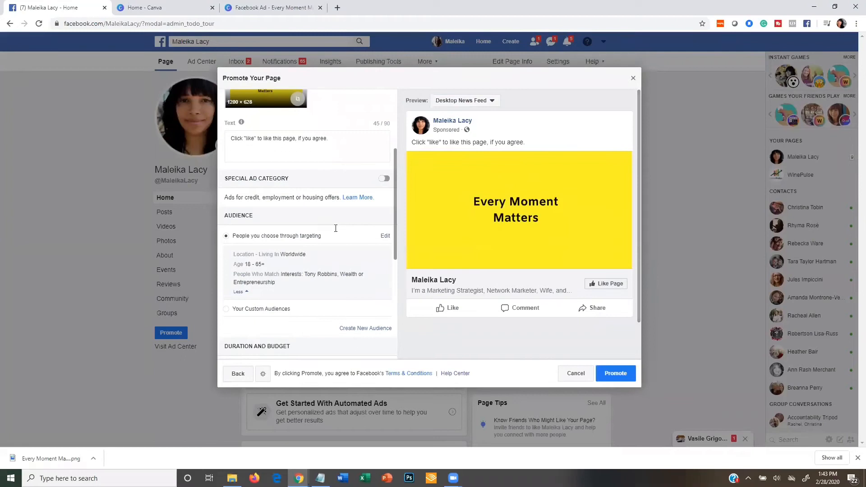
scroll(down, 3)
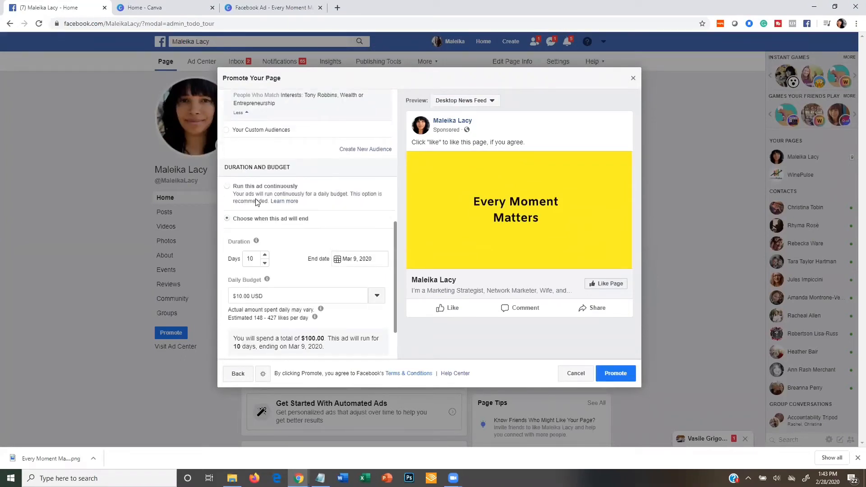
scroll(down, 3)
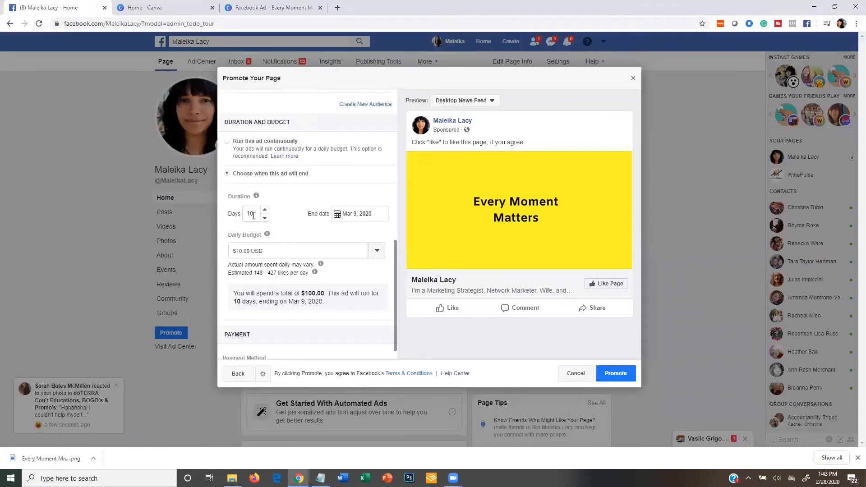
- Run the promotion for 5 days at $40.00 daily, $200.00 total, ending Mar 4, 2020
click(249, 213)
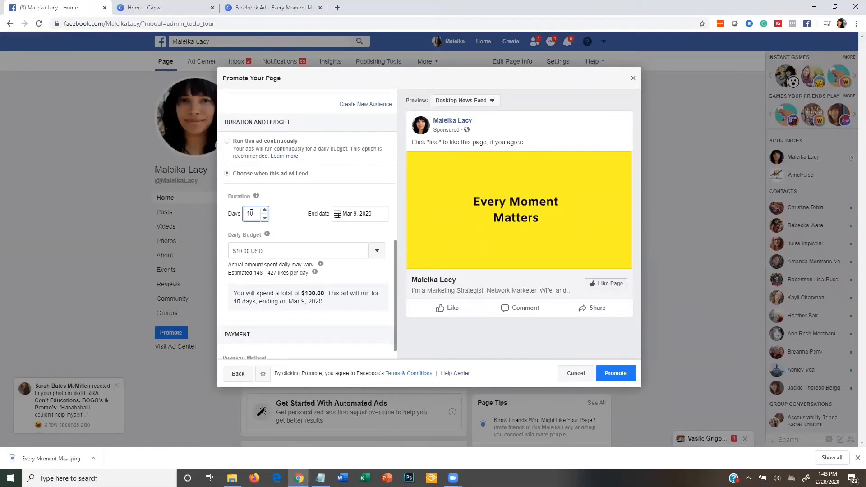
click(298, 250)
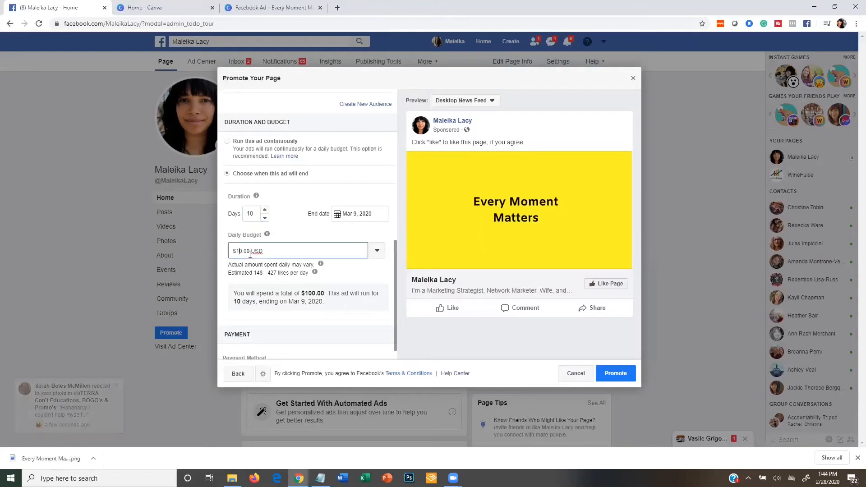
text(20.00)
click(256, 213)
text(5)
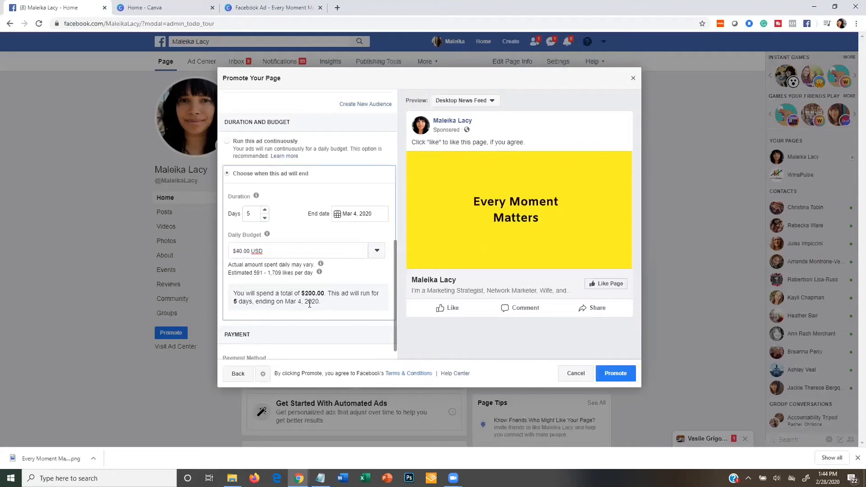
click(249, 214)
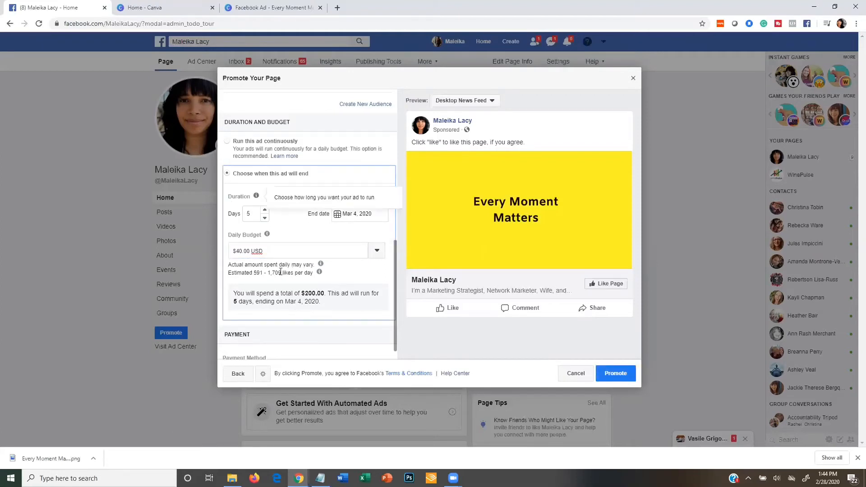
mouse_move(266, 234)
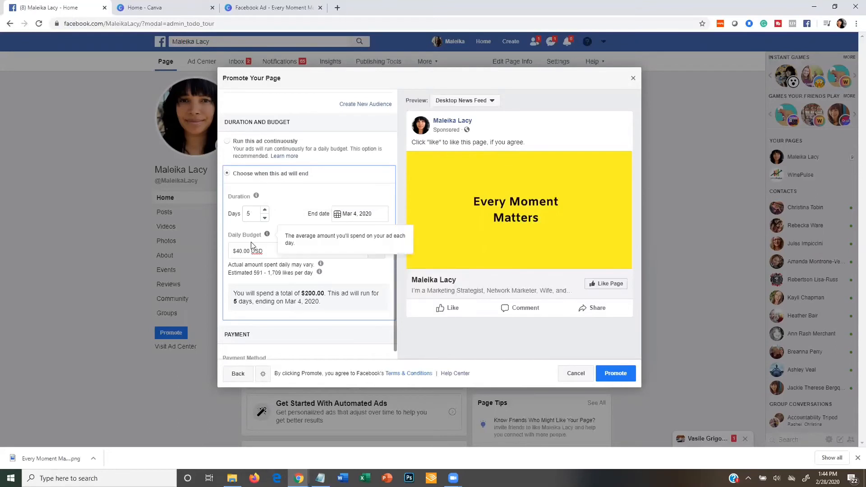
mouse_move(285, 272)
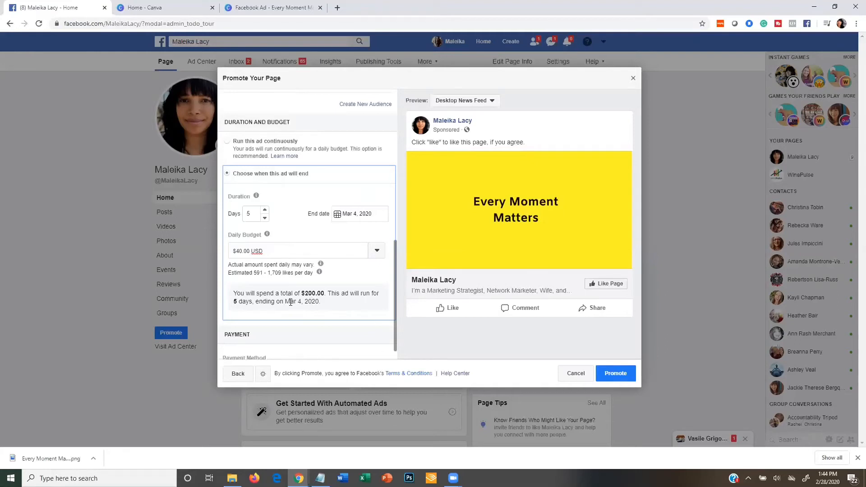
mouse_move(255, 196)
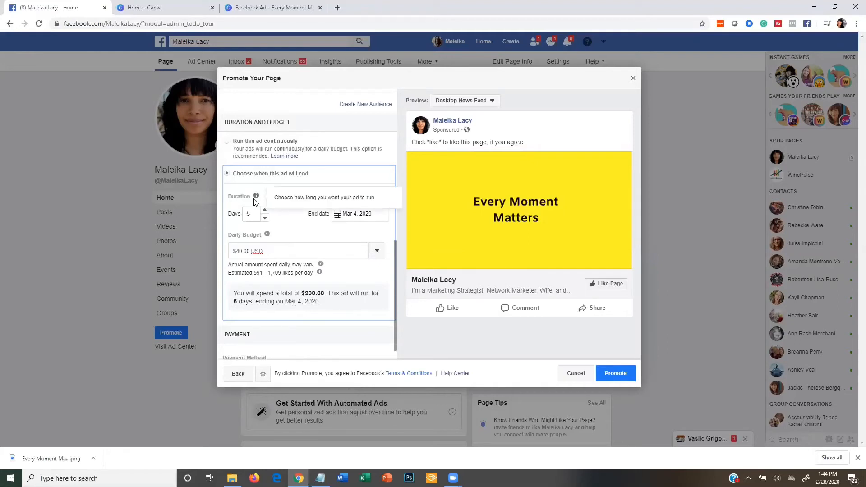
scroll(down, 3)
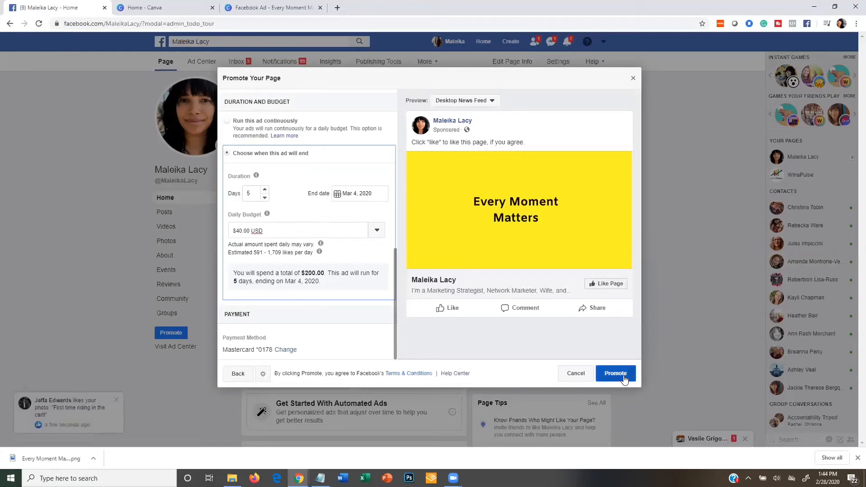
- Submit the Every Moment Matters promotion for review and close the results window
click(615, 373)
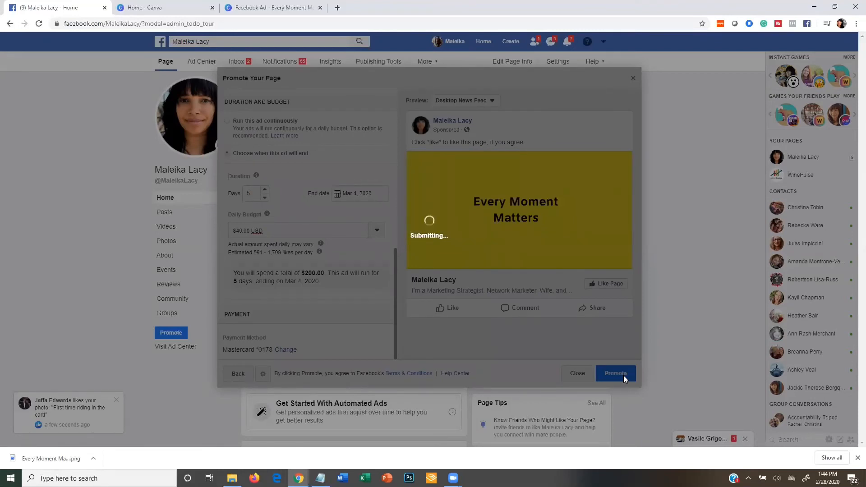
click(615, 373)
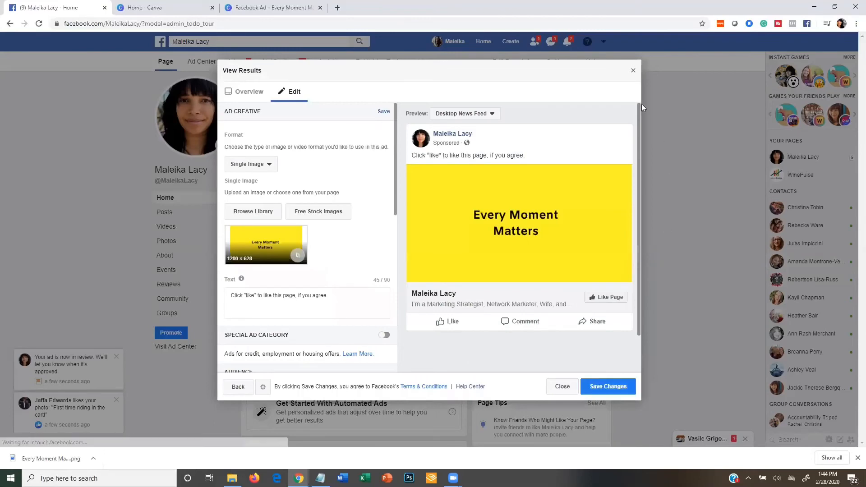
click(633, 71)
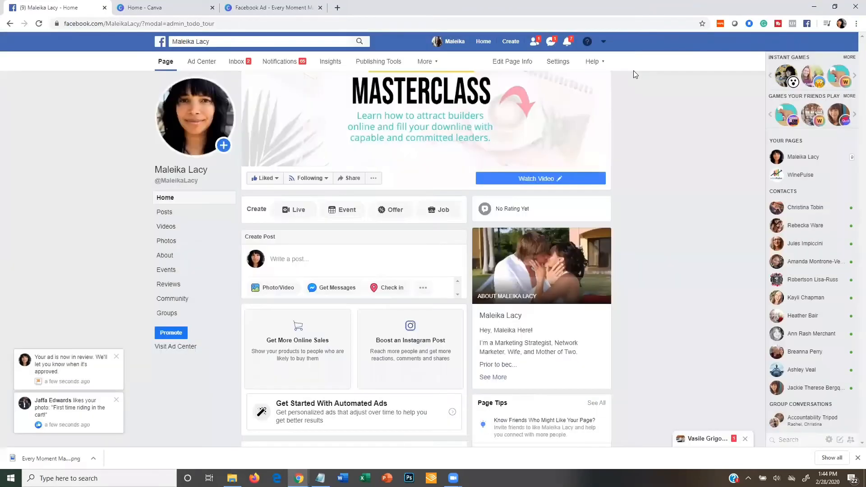
click(603, 41)
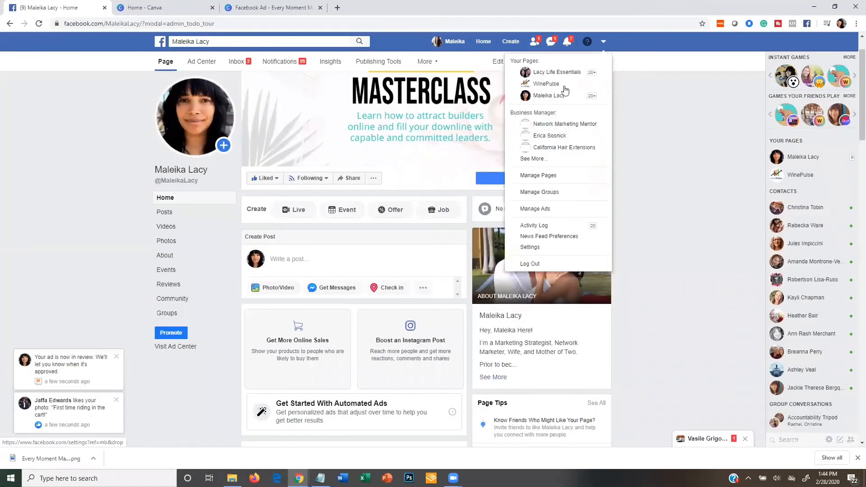
mouse_move(534, 208)
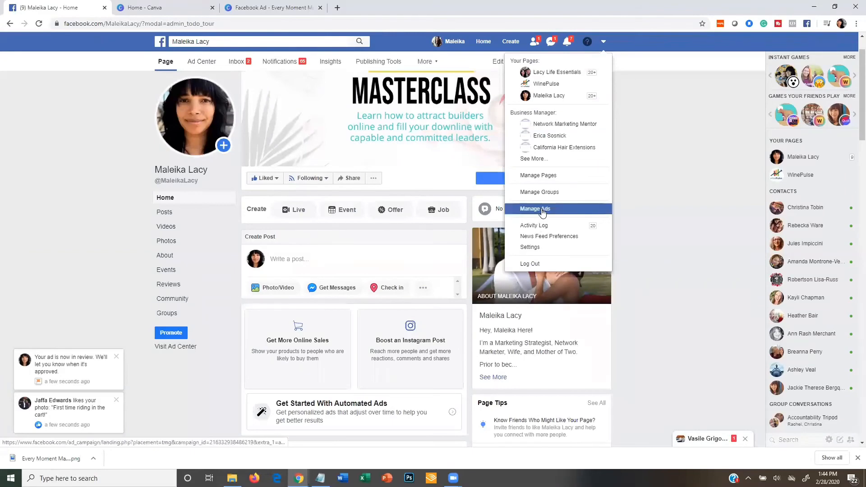
- Open the ad account's Ads Manager campaign list via Manage Ads
click(534, 208)
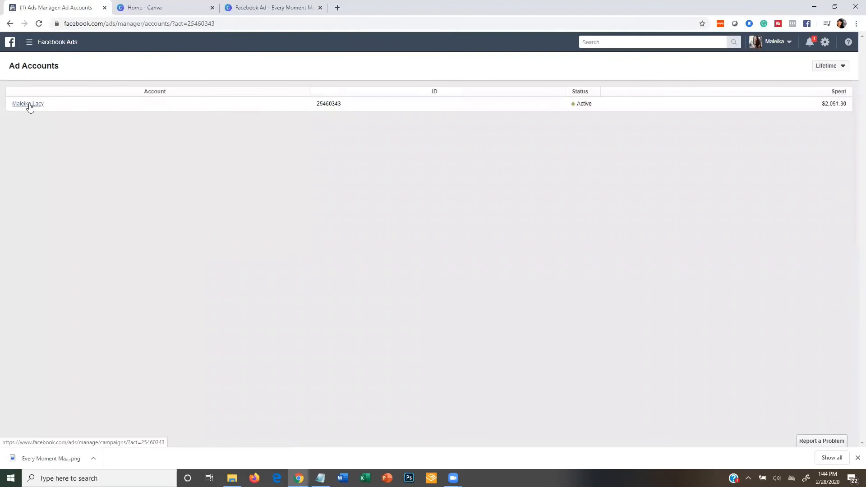
click(27, 103)
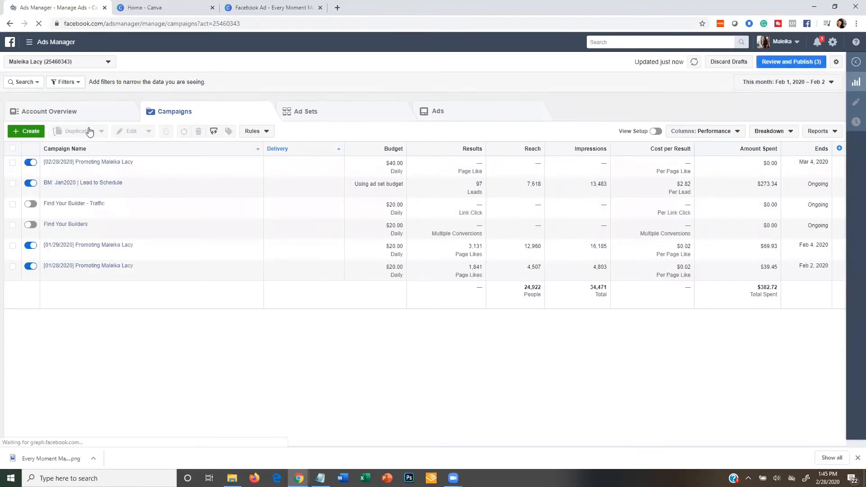
- Edit the 02/28/2020 promotion campaign and load its ad set
click(12, 162)
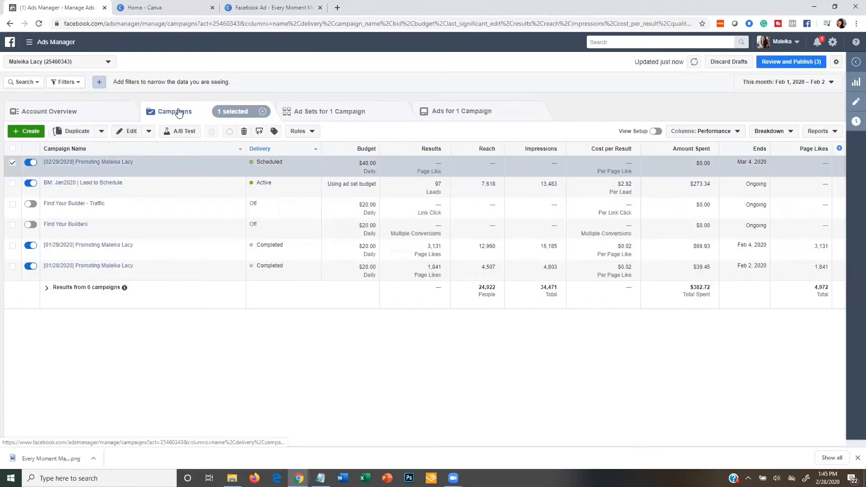
mouse_move(88, 161)
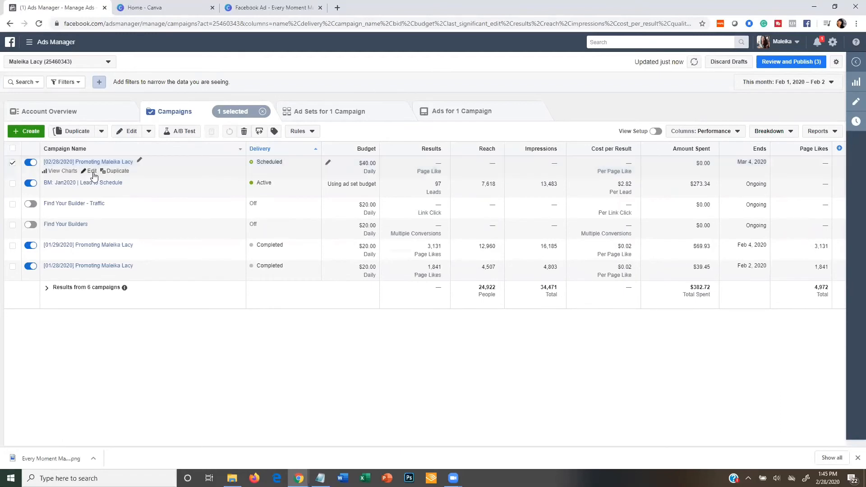
click(90, 170)
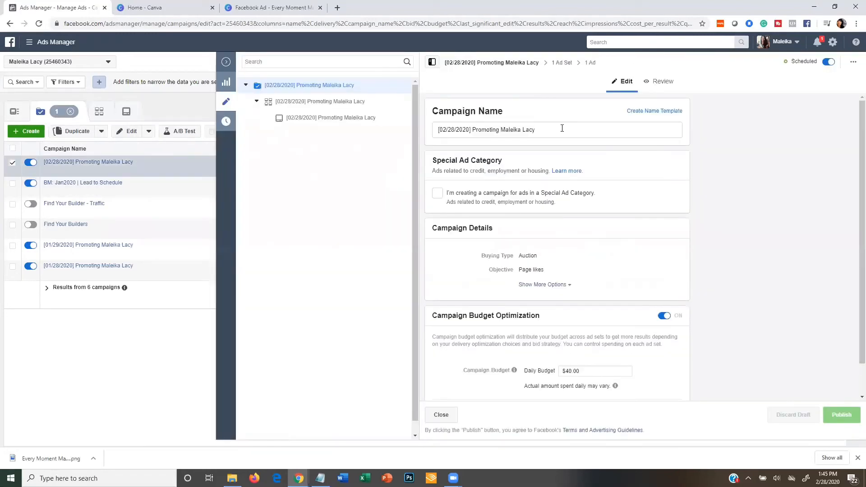
scroll(down, 3)
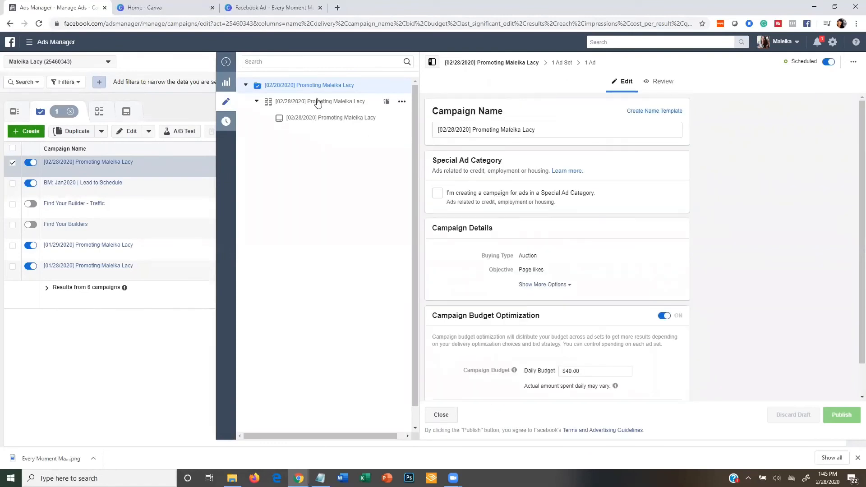
click(319, 101)
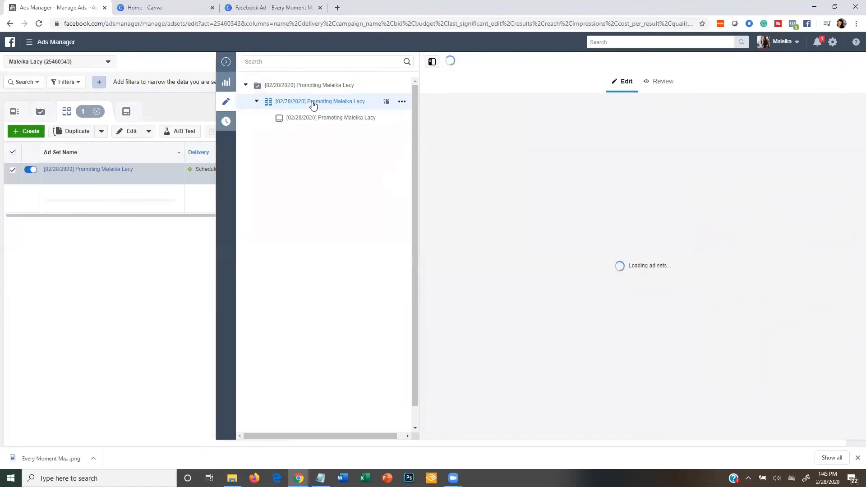
- Switch the ad set's location targeting to Exclude and exclude Canada
click(319, 101)
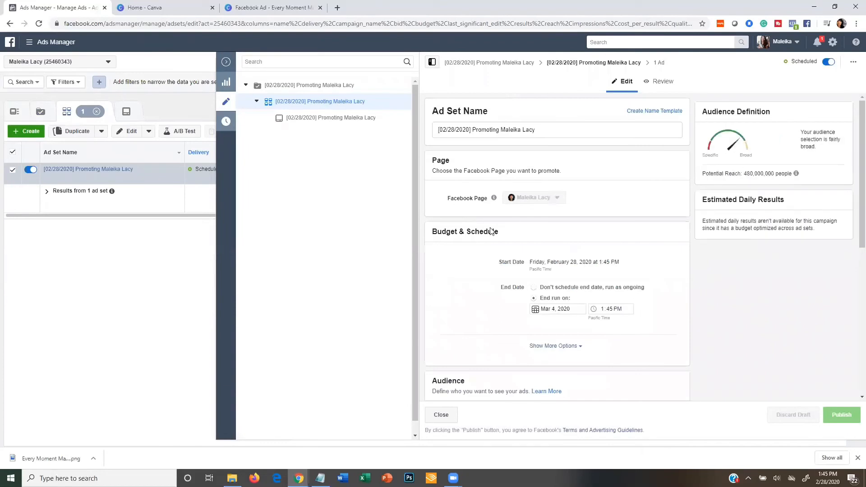
scroll(down, 3)
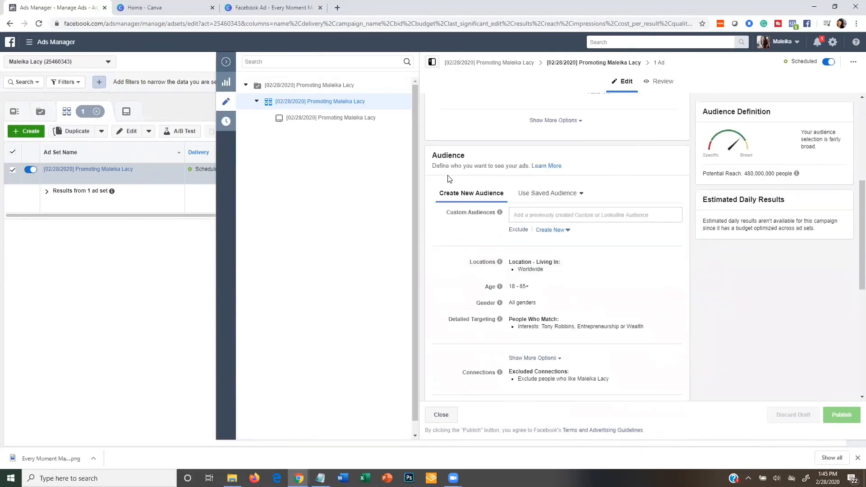
mouse_move(538, 269)
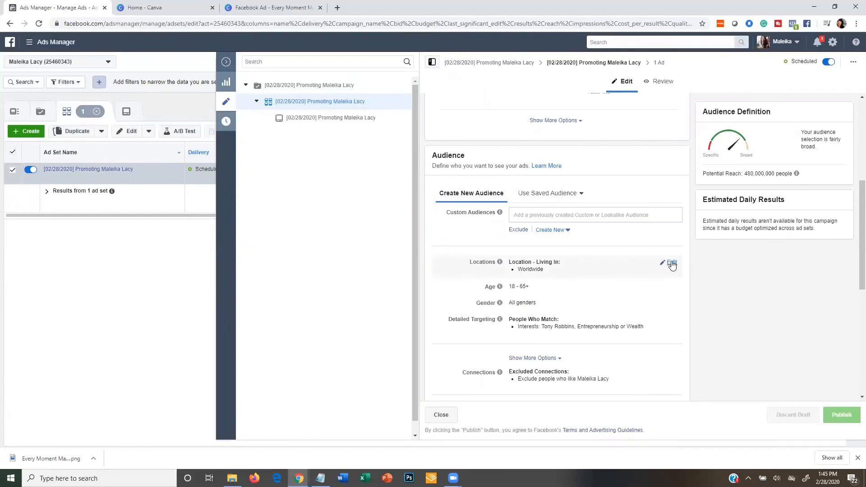
click(671, 261)
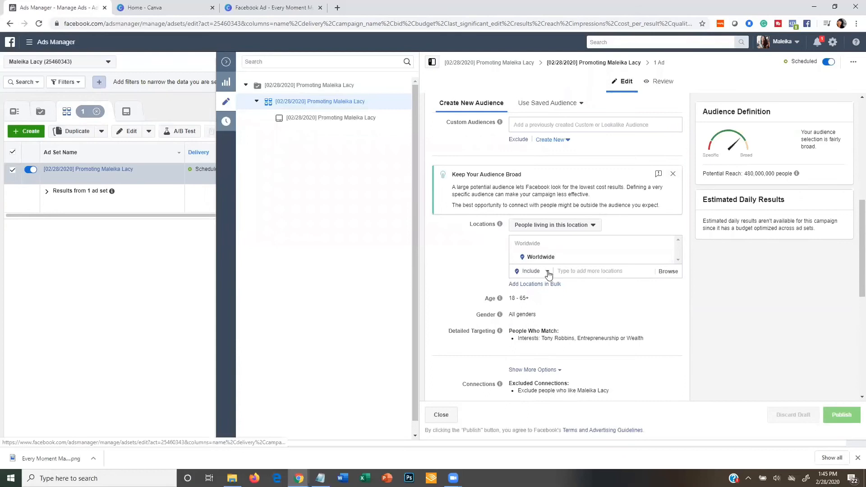
click(530, 270)
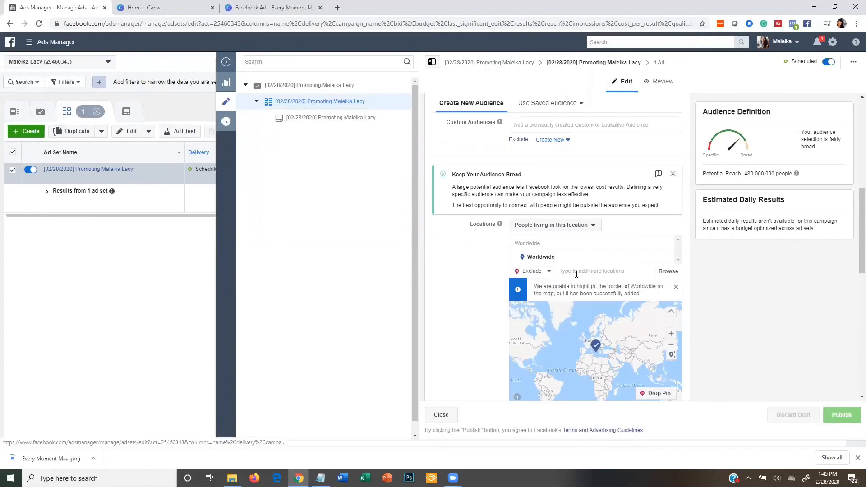
click(593, 271)
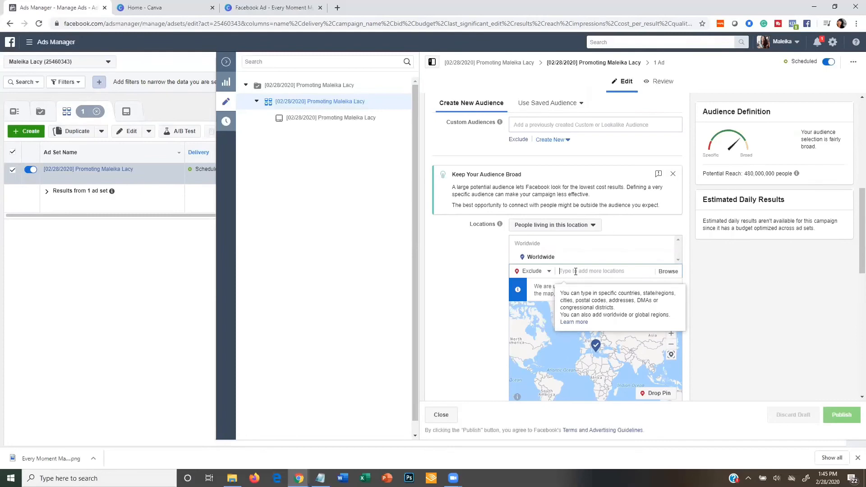
text(Canda)
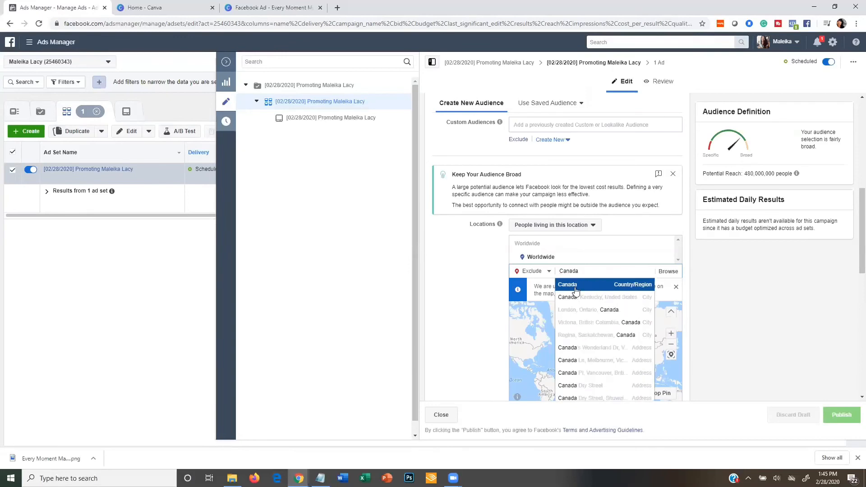
click(567, 285)
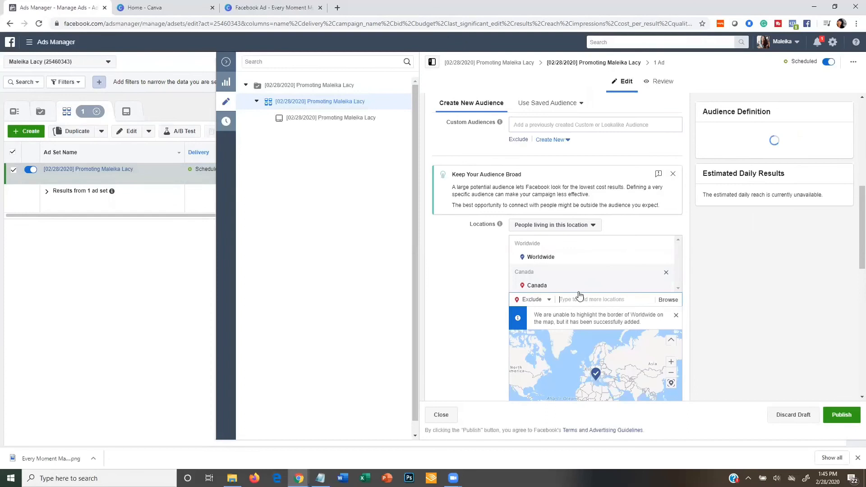
- Also exclude the United States, Australia and the United Kingdom
text(united)
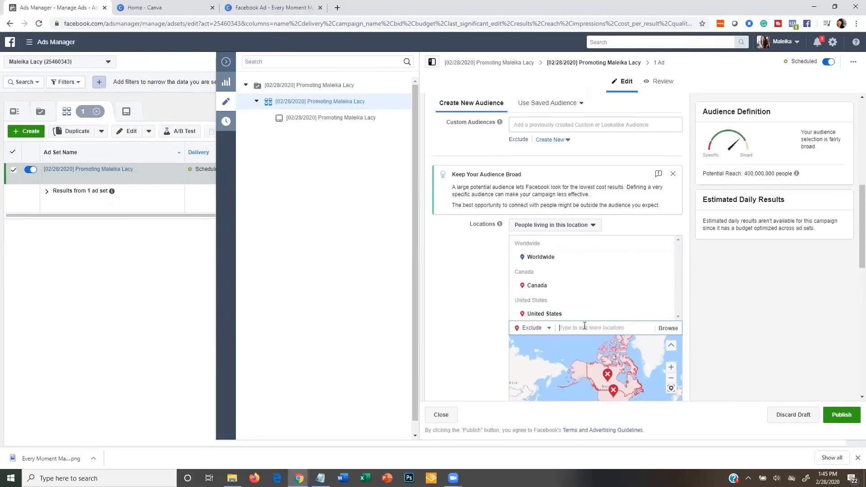
text(australia)
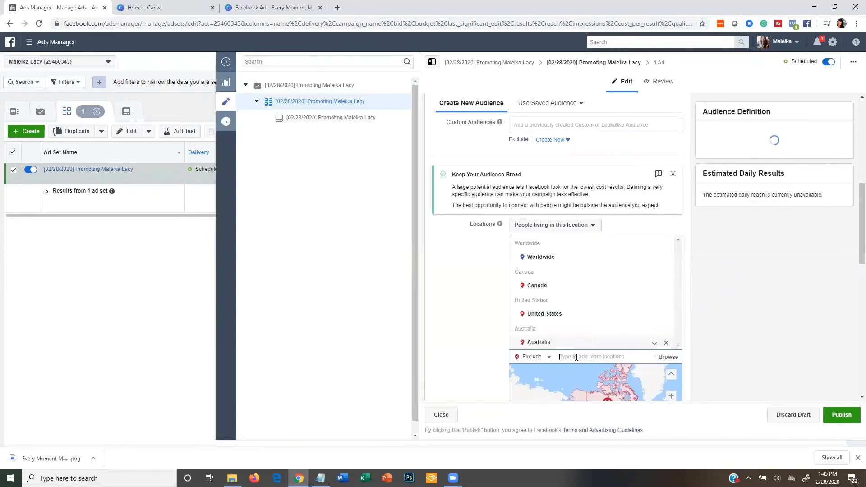
text(United)
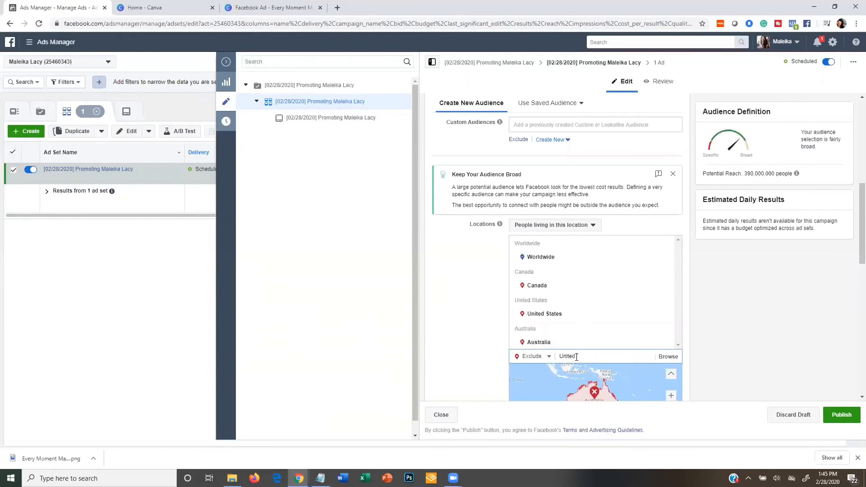
text(Kin)
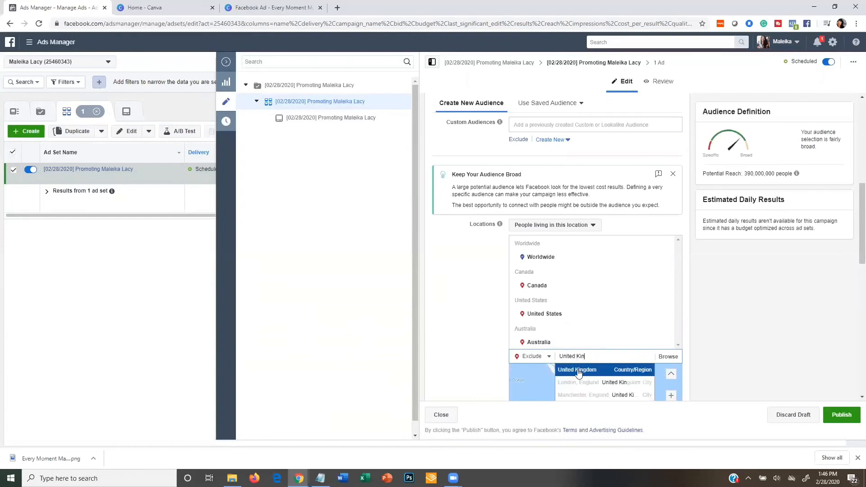
click(577, 370)
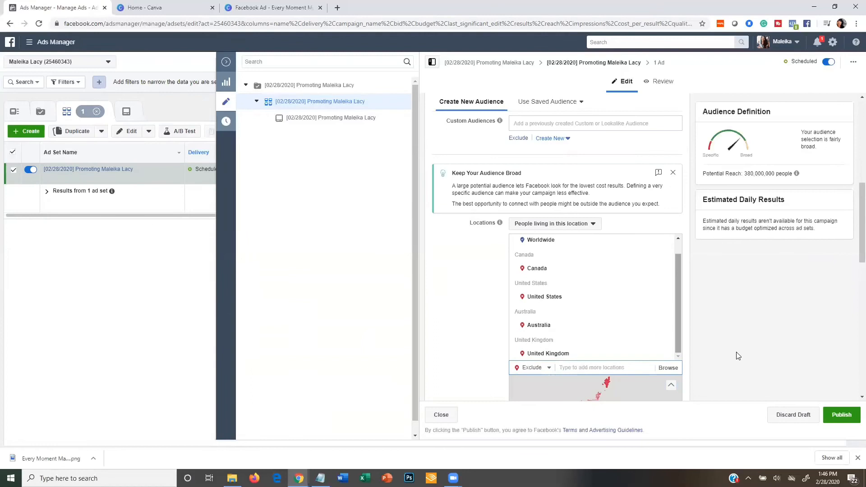
scroll(down, 3)
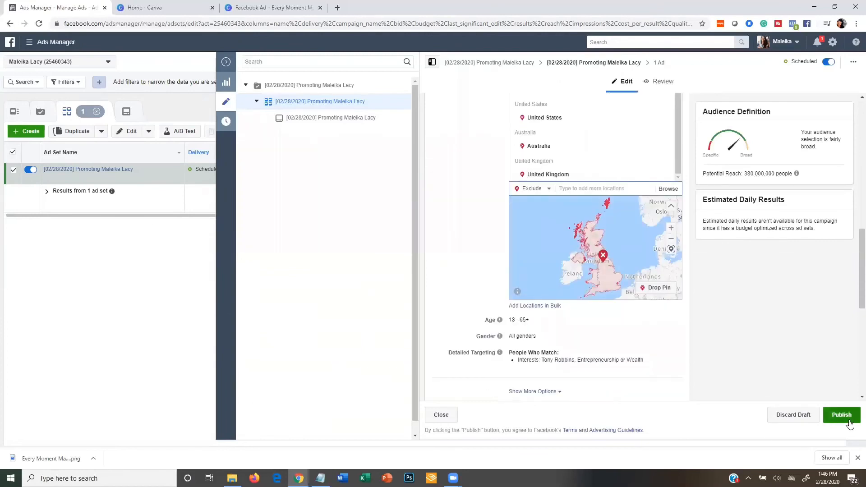
mouse_move(226, 62)
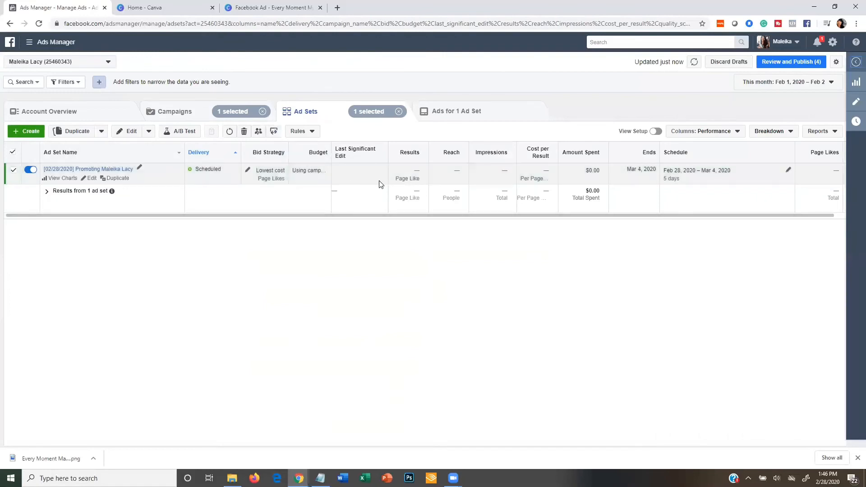
mouse_move(93, 112)
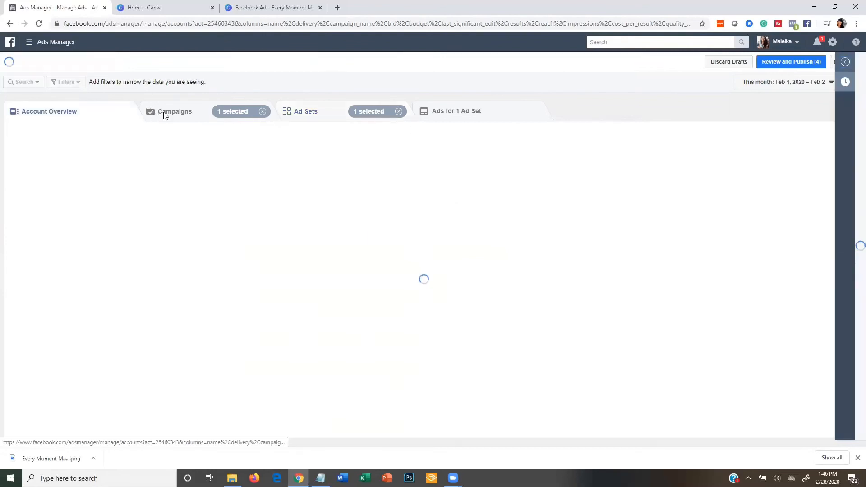
- Show all campaigns and select the 01/29/2020 campaign alongside the 02/28/2020 one
click(175, 111)
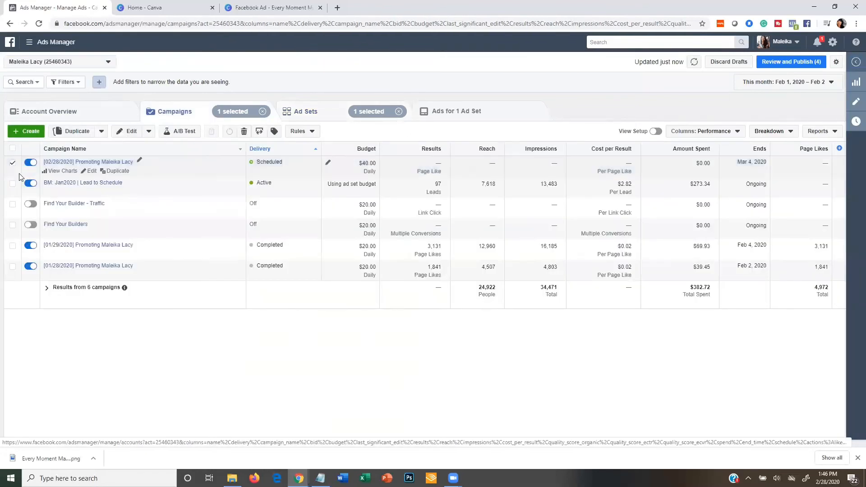
mouse_move(16, 271)
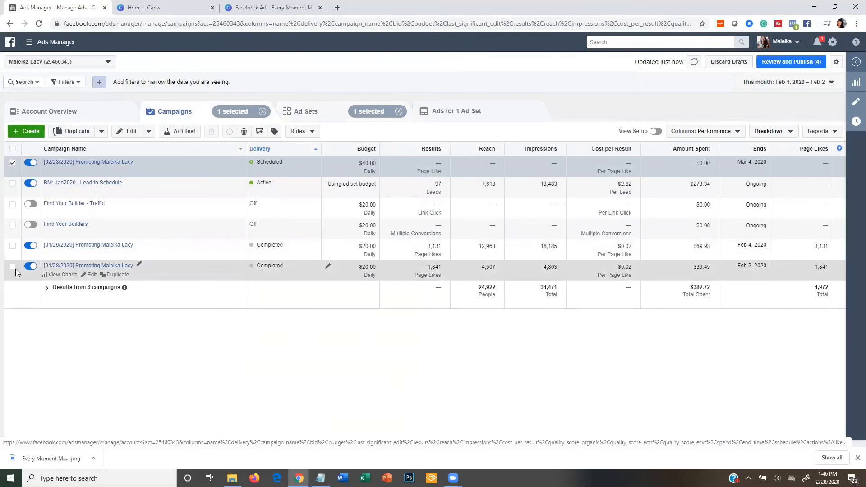
mouse_move(13, 249)
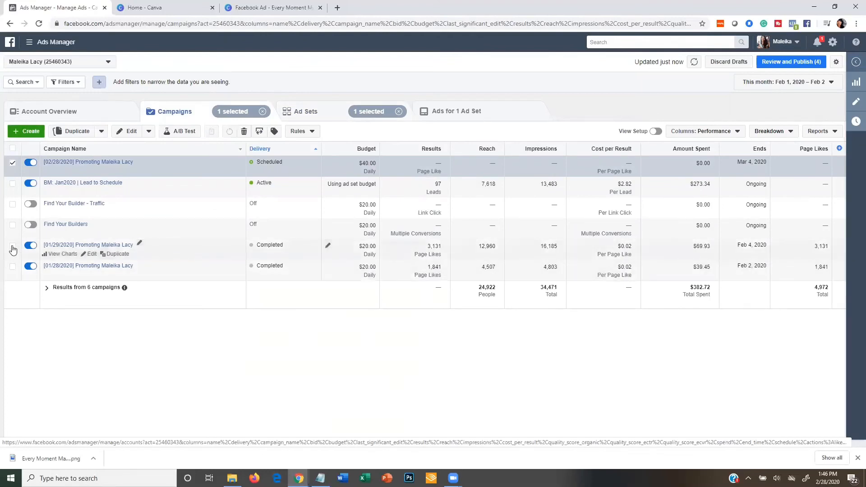
click(12, 246)
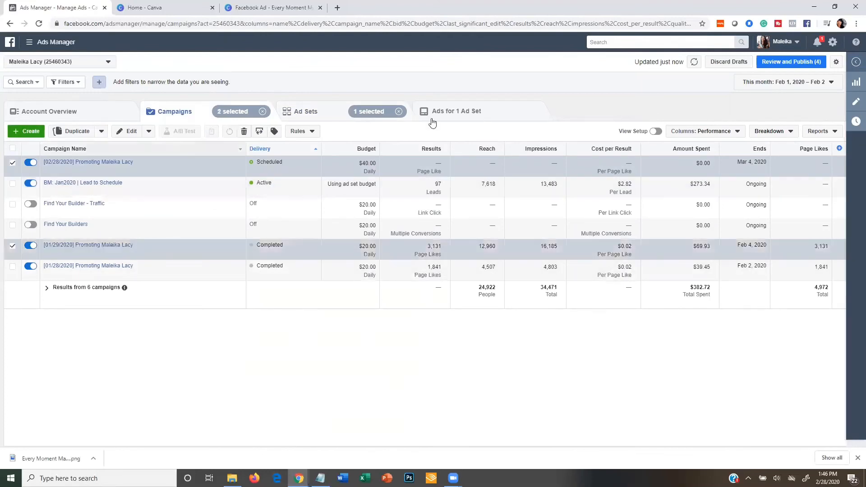
- List both campaigns' ads by opening Ads and clearing the ad set filter
click(455, 110)
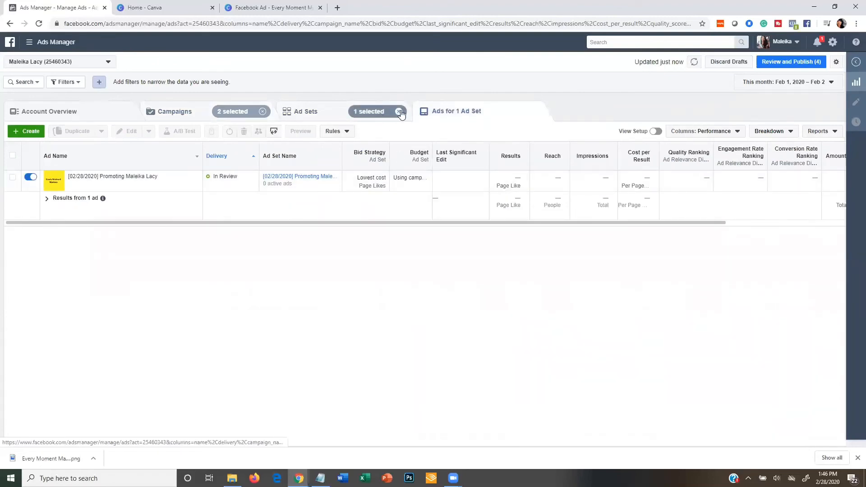
click(399, 111)
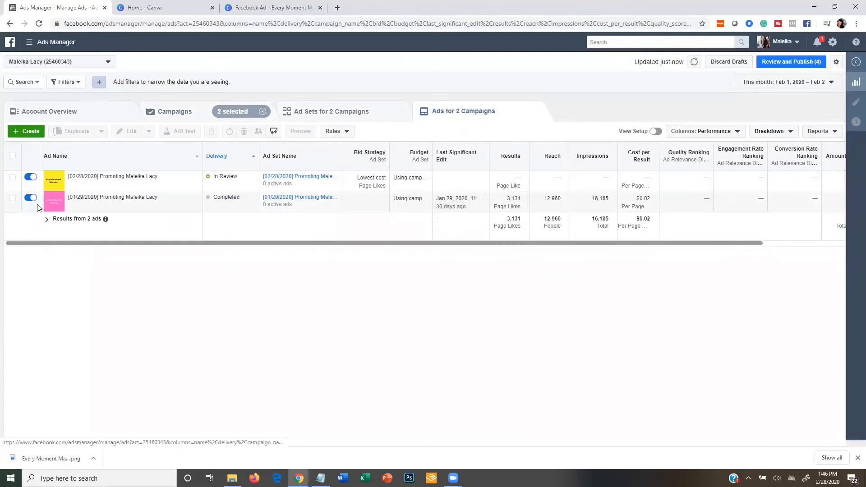
mouse_move(83, 206)
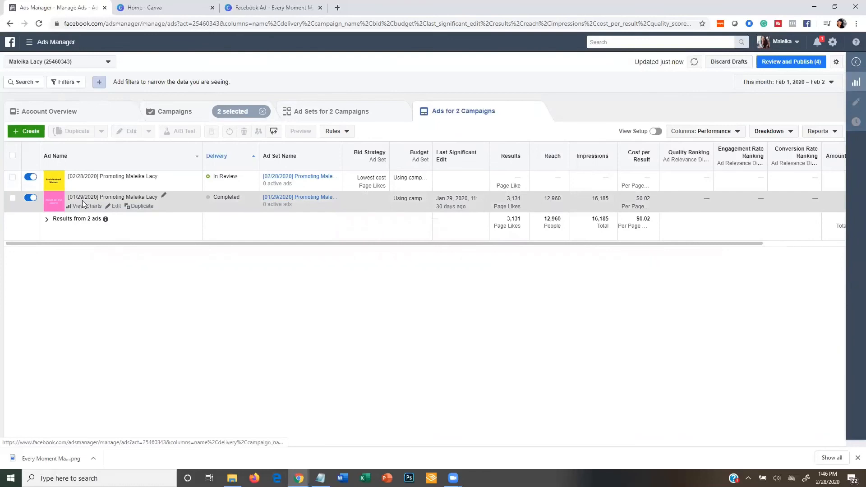
mouse_move(621, 209)
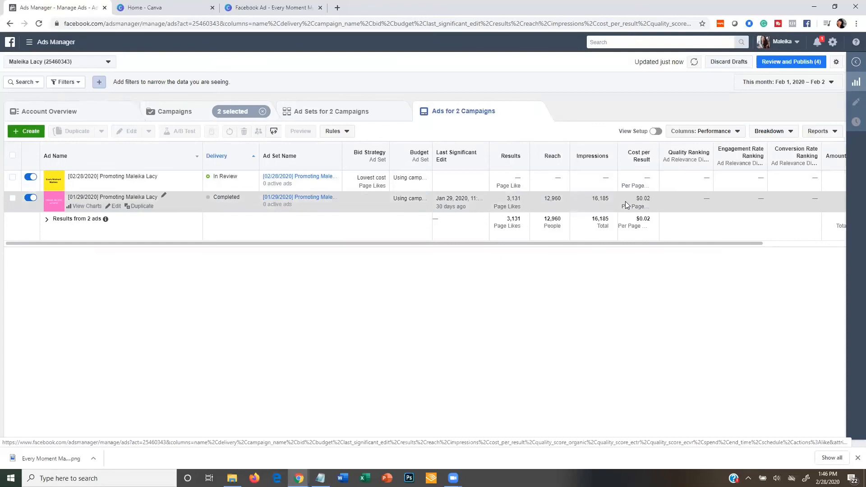
mouse_move(634, 206)
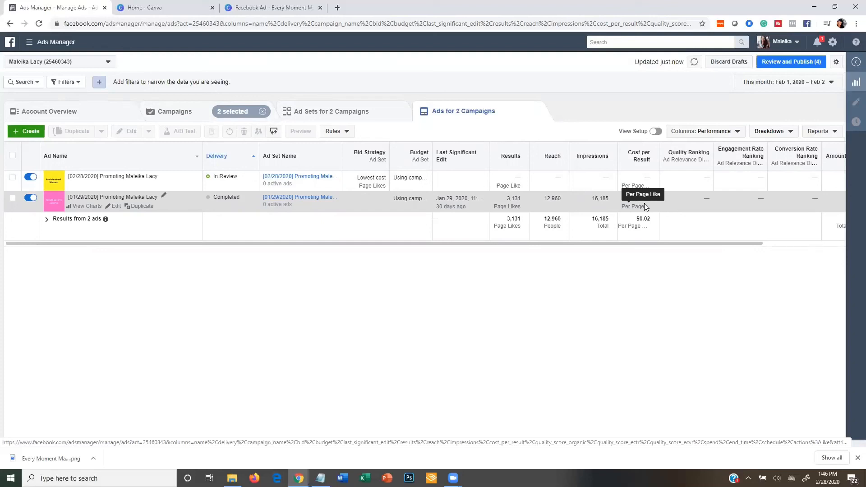
mouse_move(501, 205)
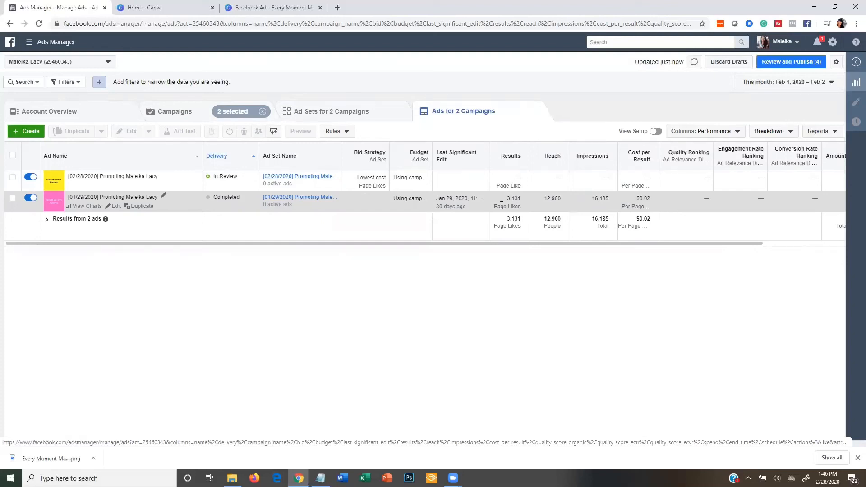
mouse_move(510, 182)
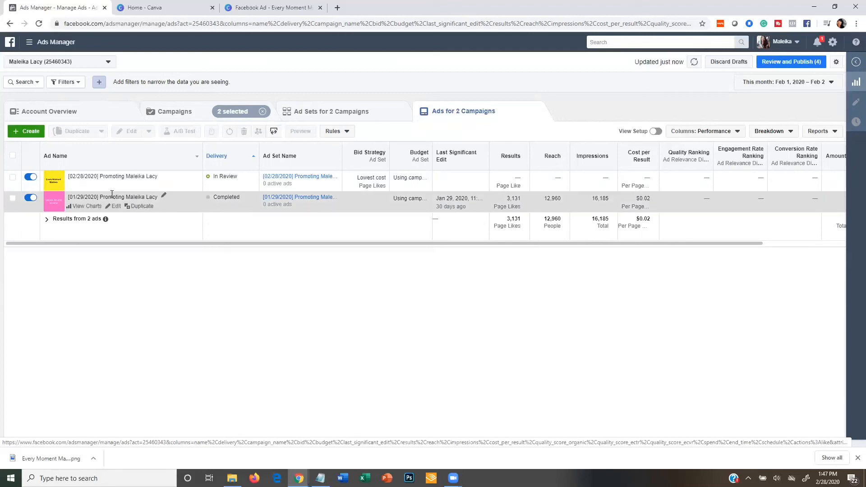
mouse_move(262, 214)
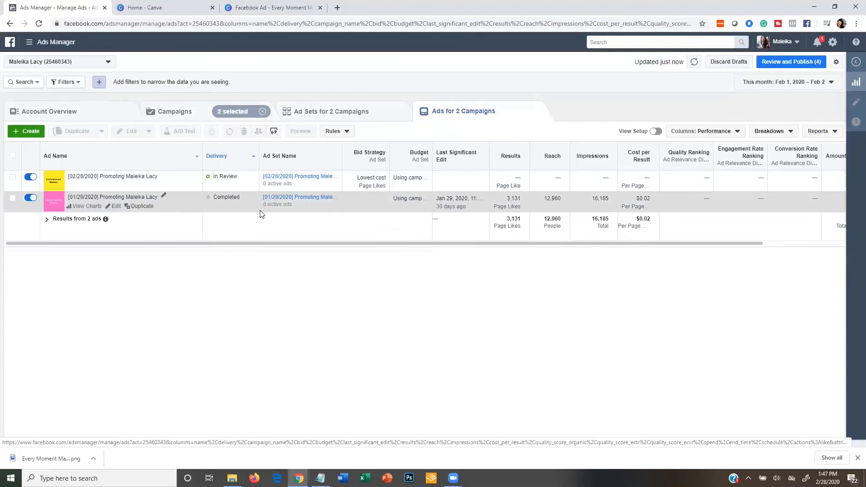